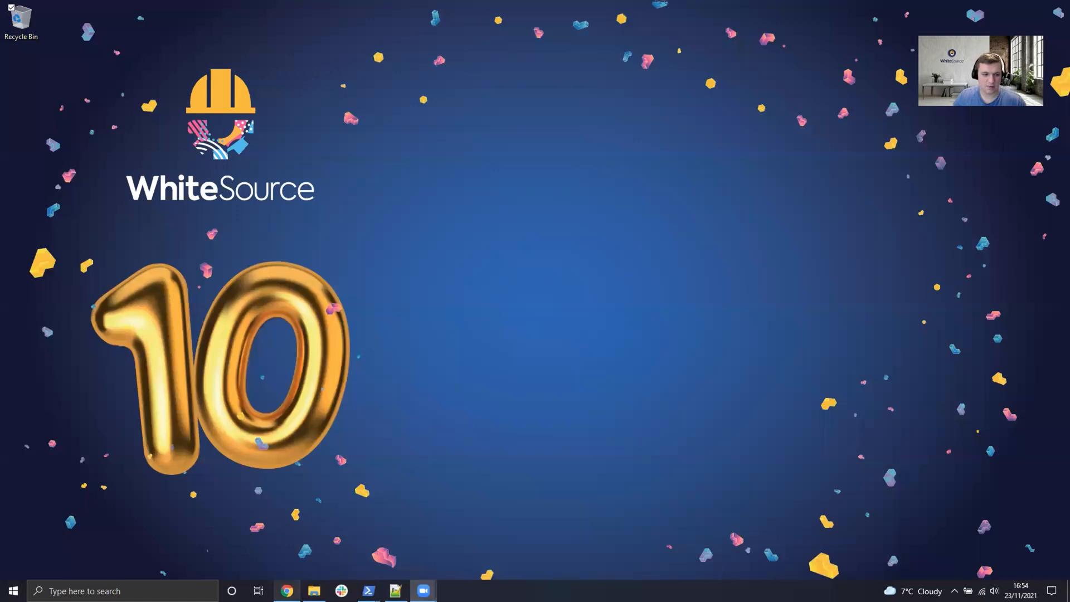
In the getting-started guide's download section, download the latest wss-unified-agent.jar.
left_click(292, 591)
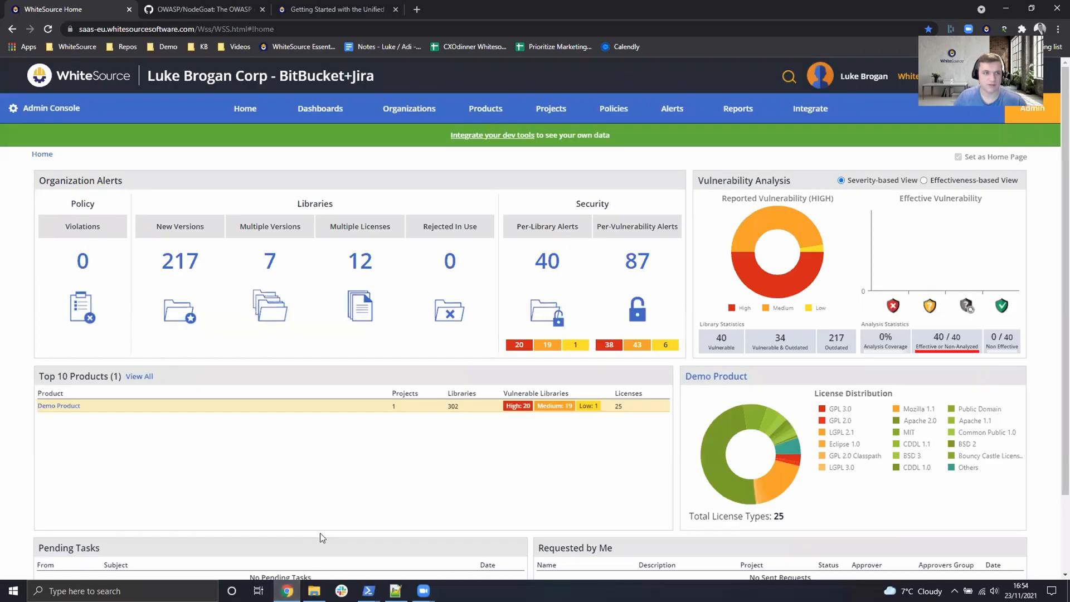
left_click(335, 9)
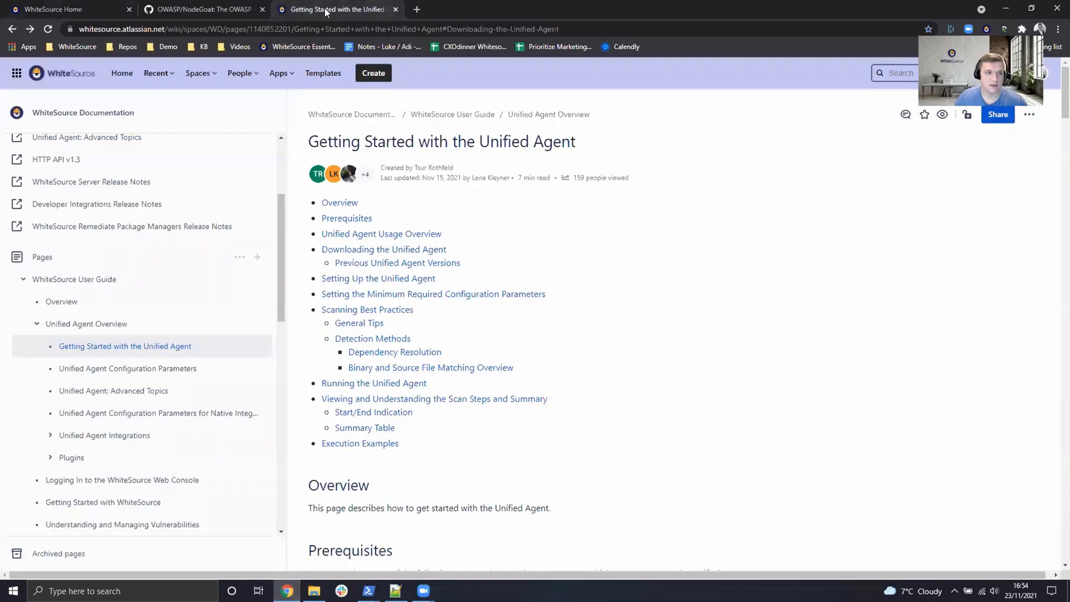
mouse_move(792, 373)
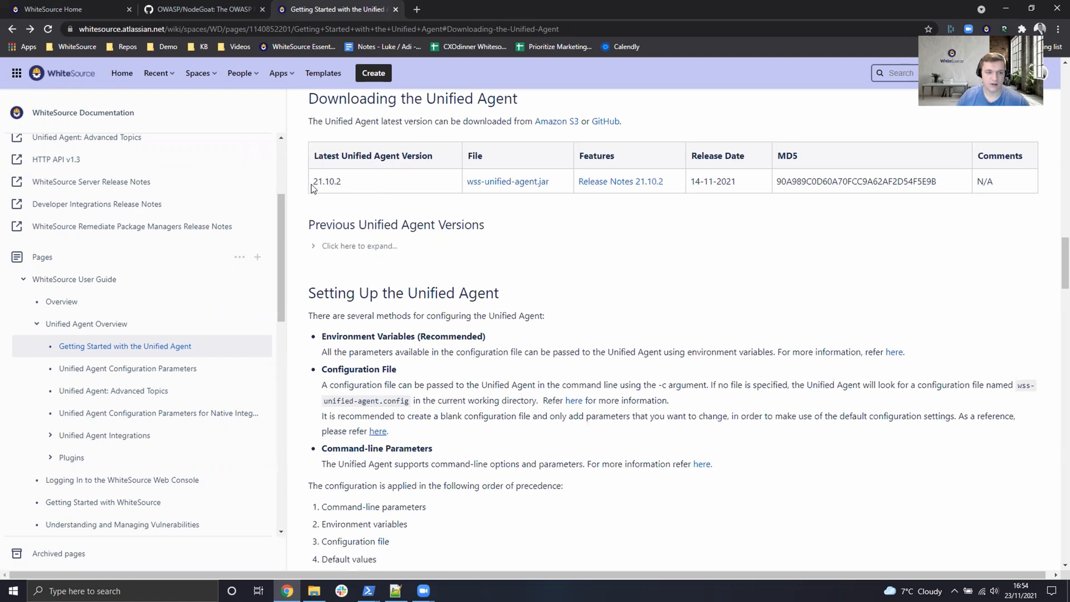
mouse_move(501, 185)
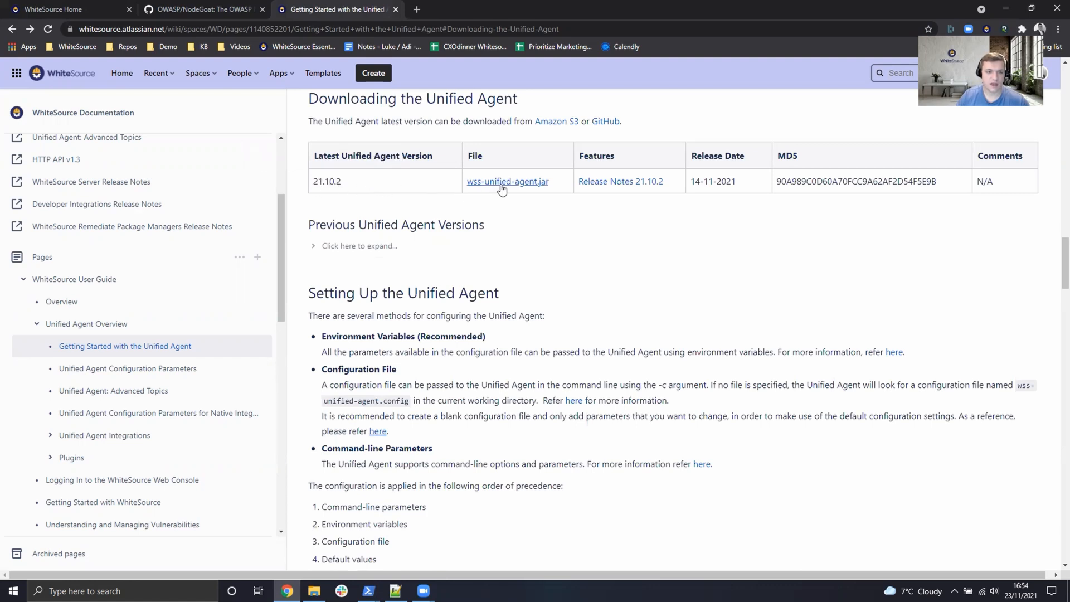
mouse_move(501, 187)
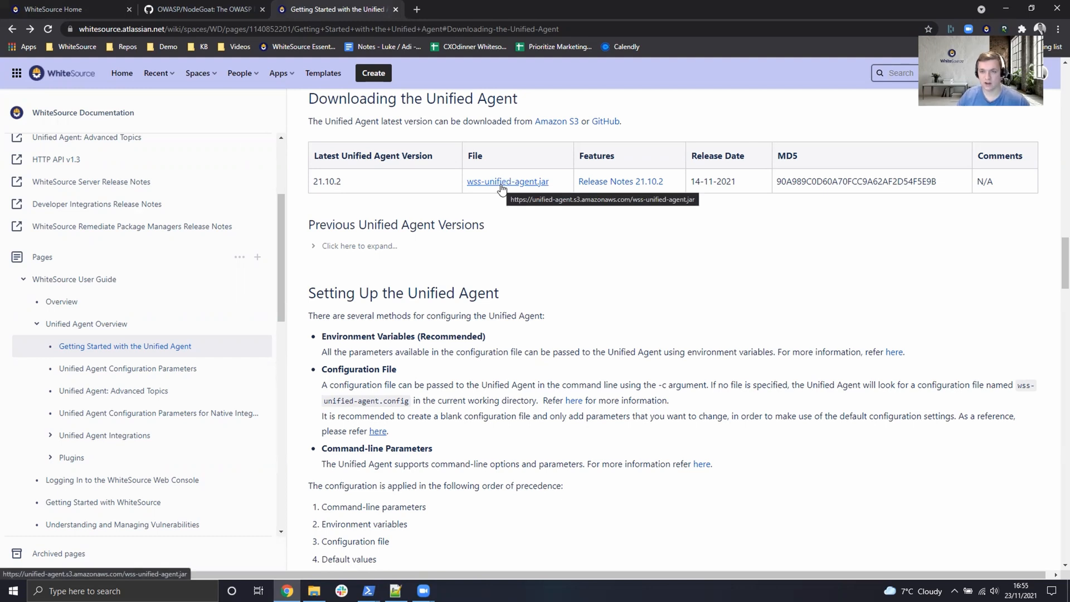
mouse_move(528, 178)
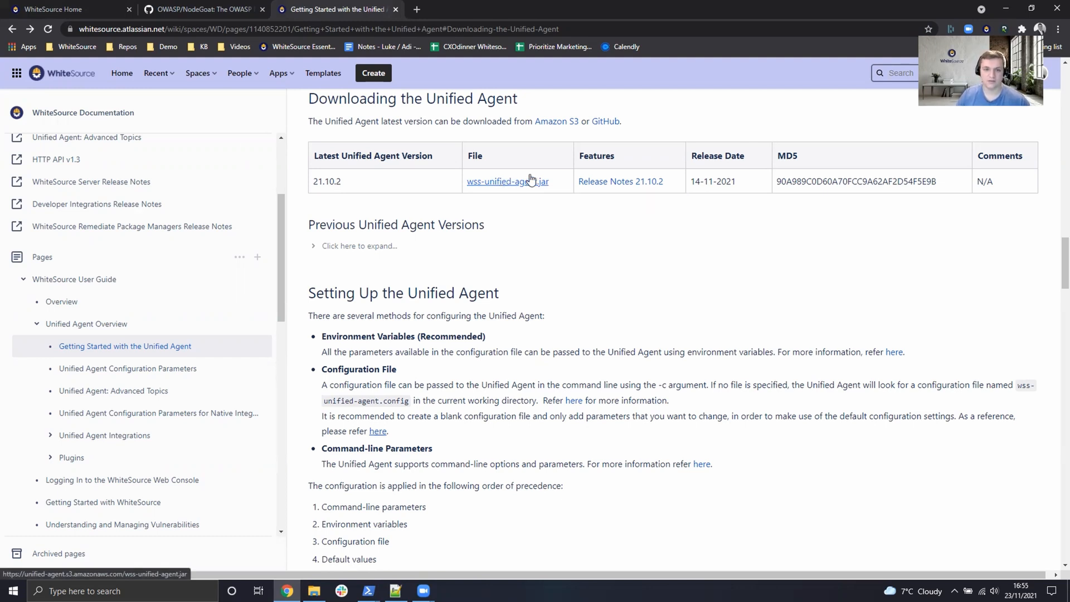
mouse_move(531, 178)
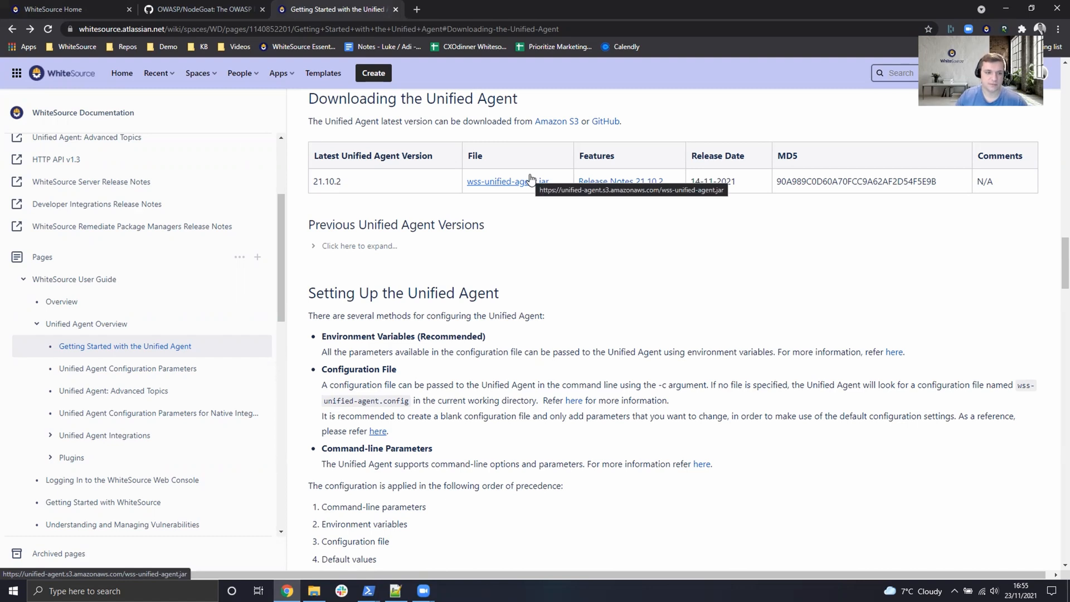
left_click(313, 591)
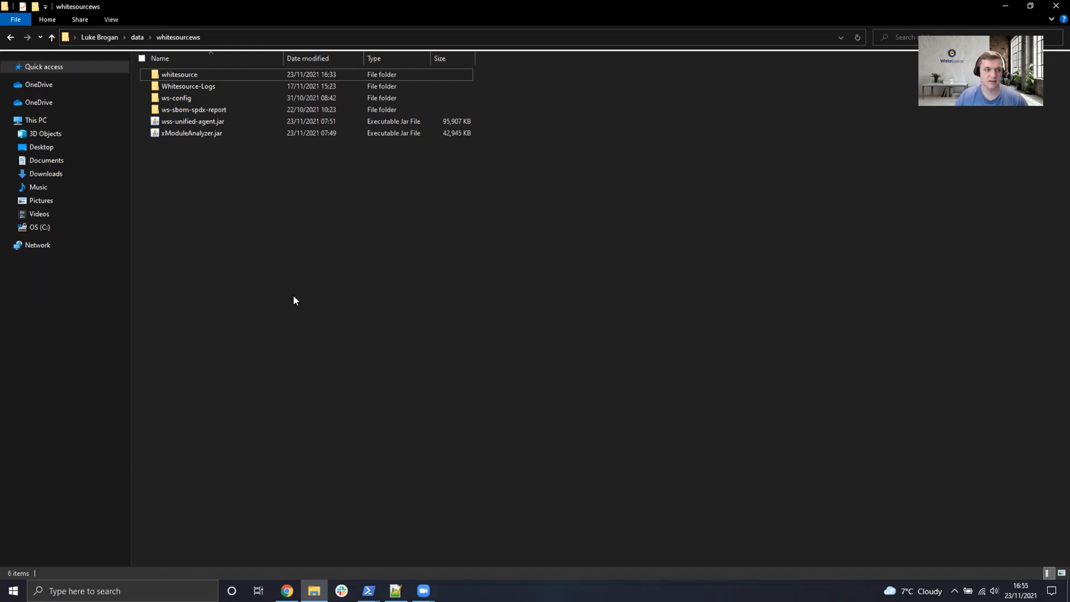
mouse_move(246, 203)
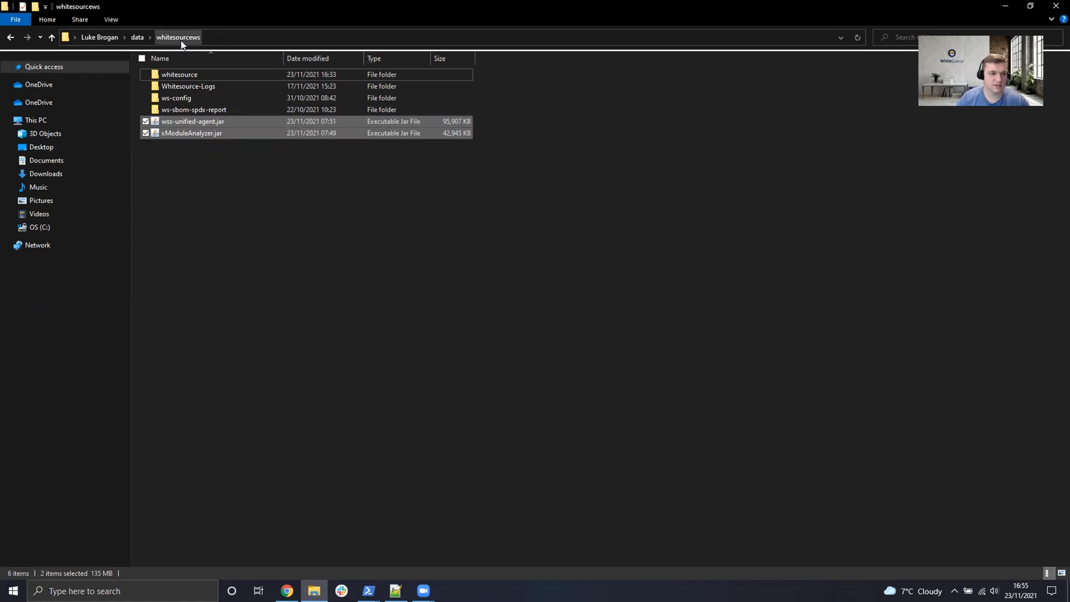
left_click(287, 591)
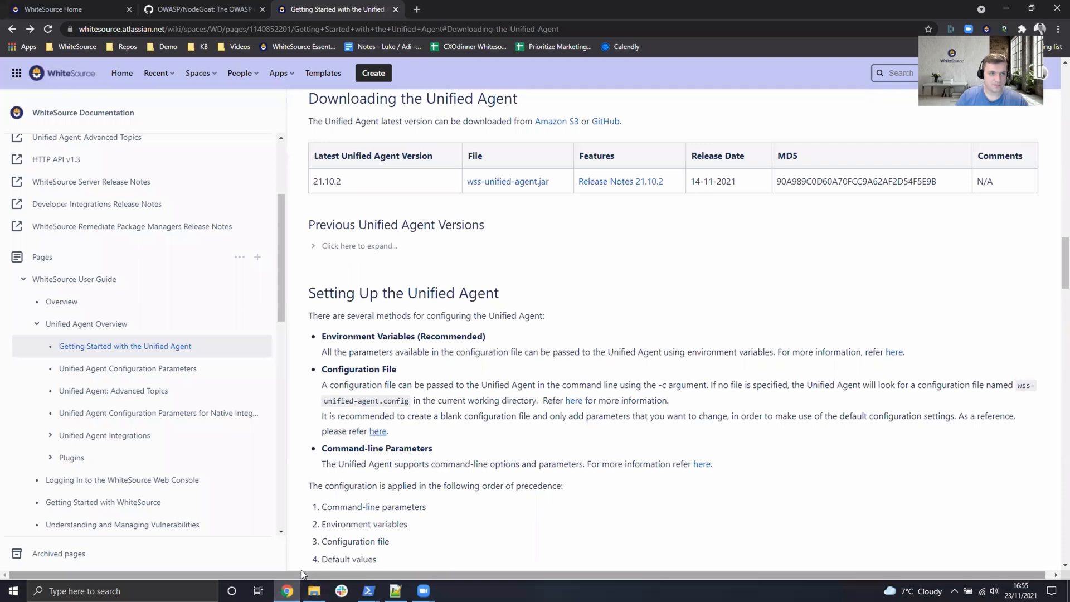
mouse_move(195, 9)
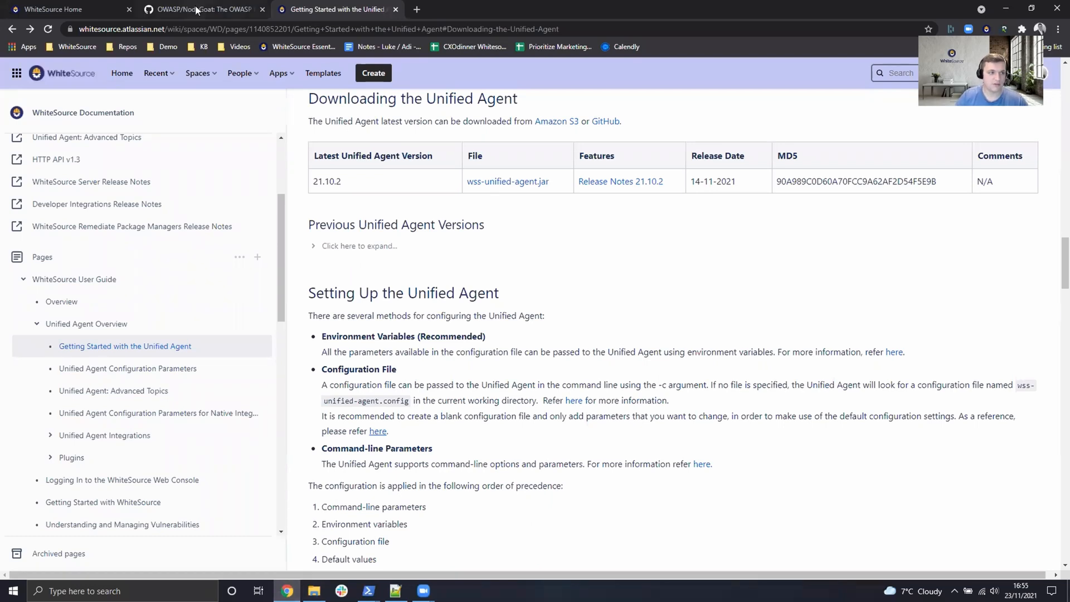
Copy the HTTPS clone URL of OWASP/NodeGoat from the repository's Code menu.
left_click(203, 9)
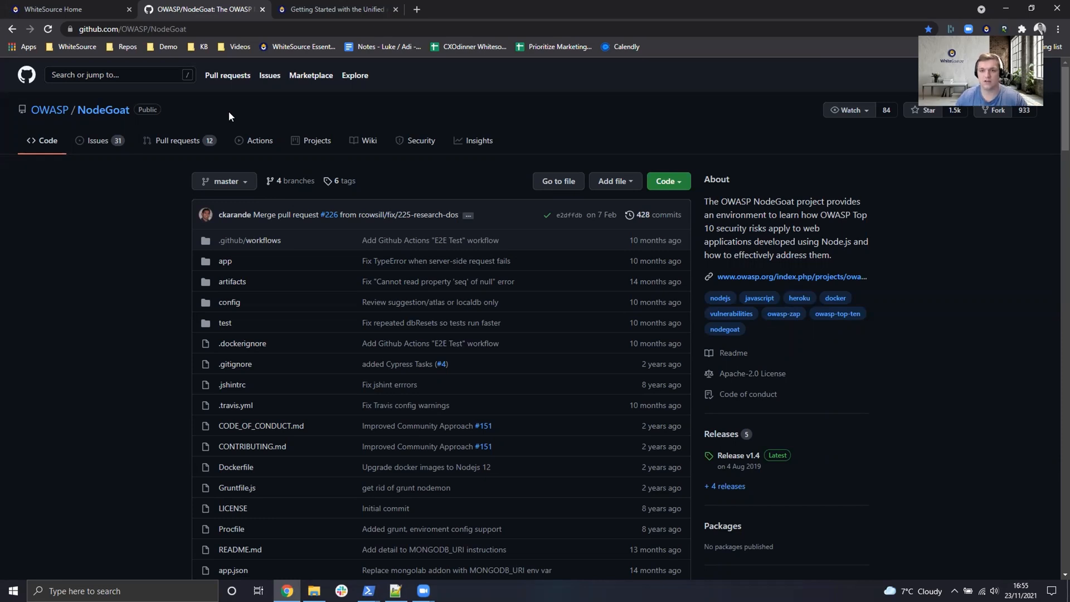
mouse_move(691, 176)
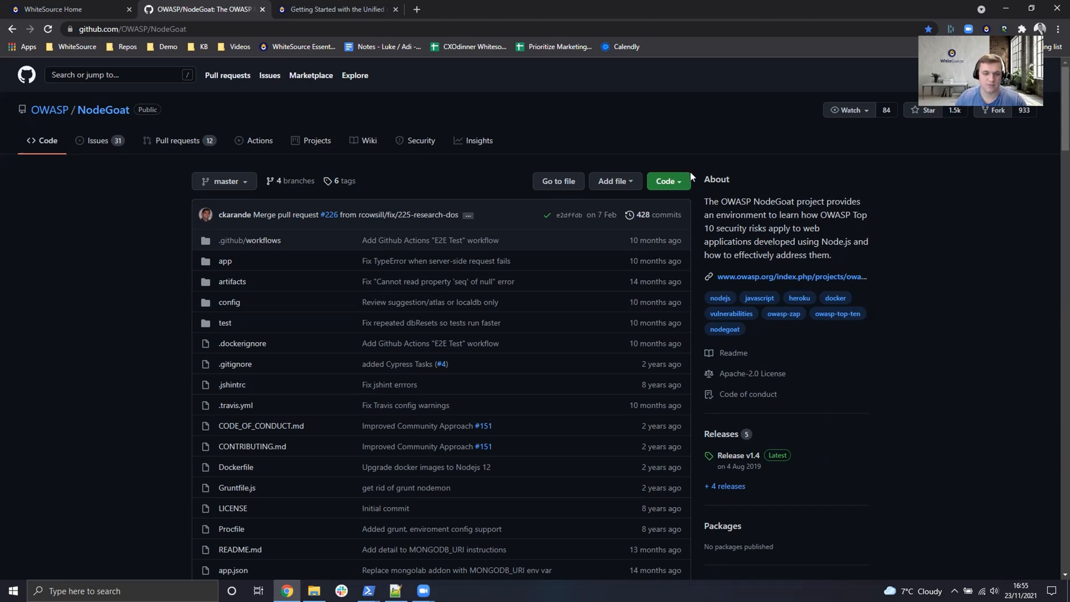
left_click(667, 181)
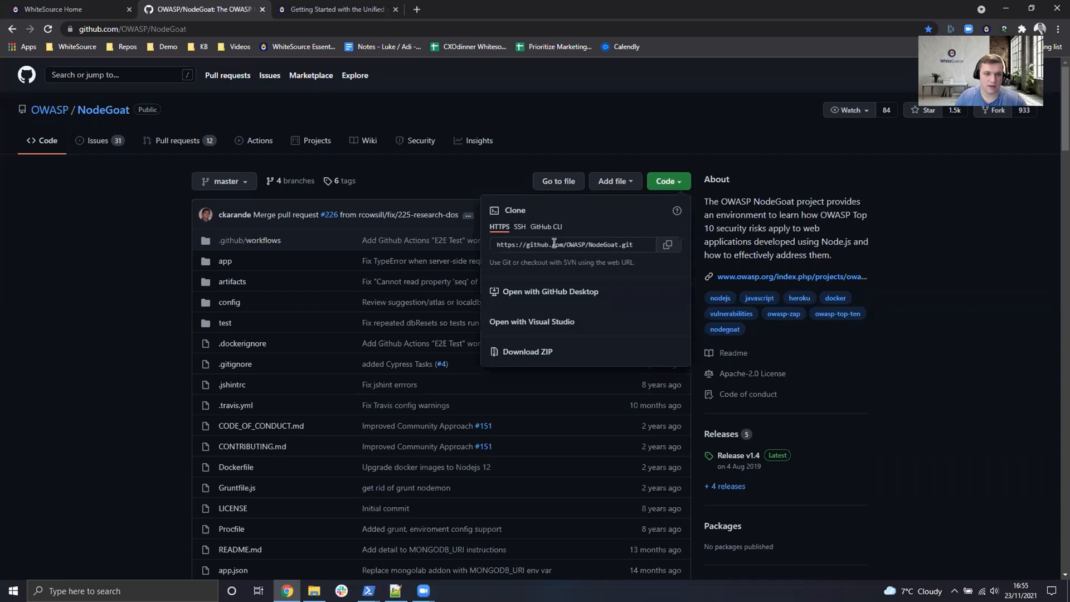
left_click(668, 244)
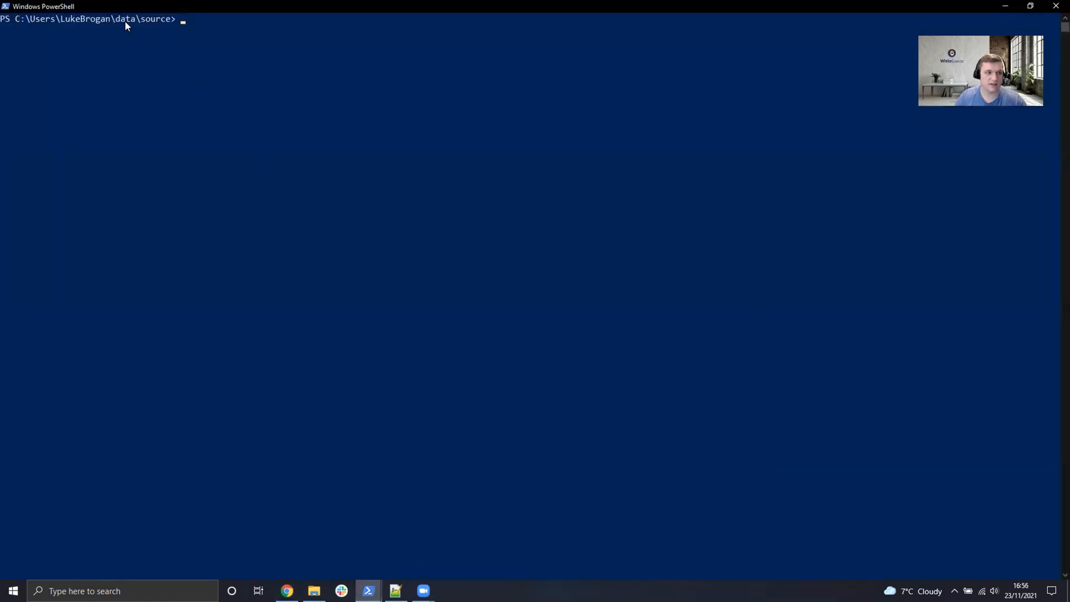
mouse_move(265, 59)
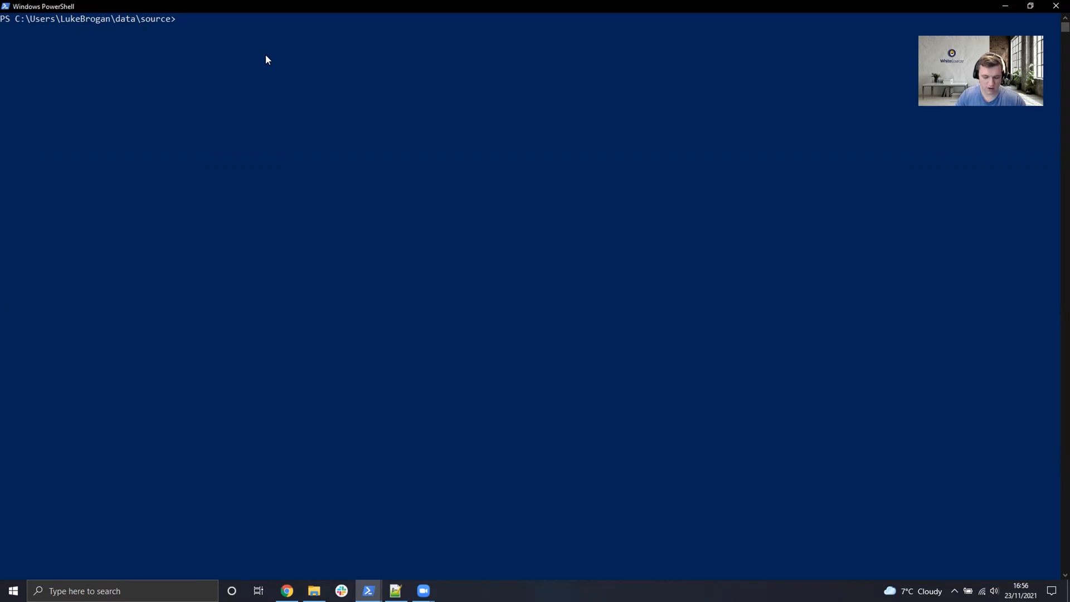
type("git clone")
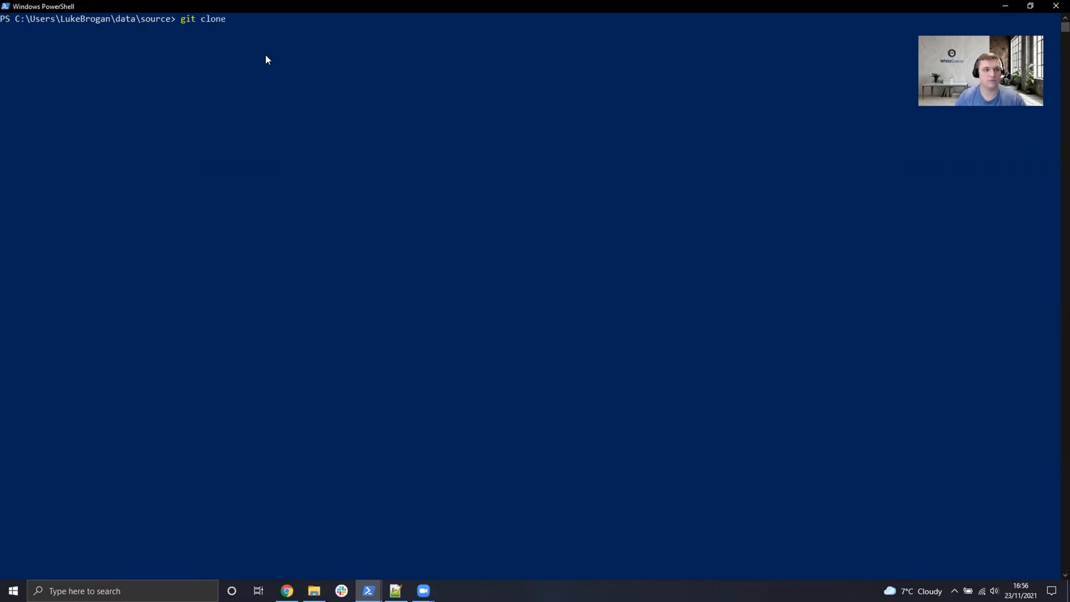
type("https://github.com/OWASP/NodeGoat.git")
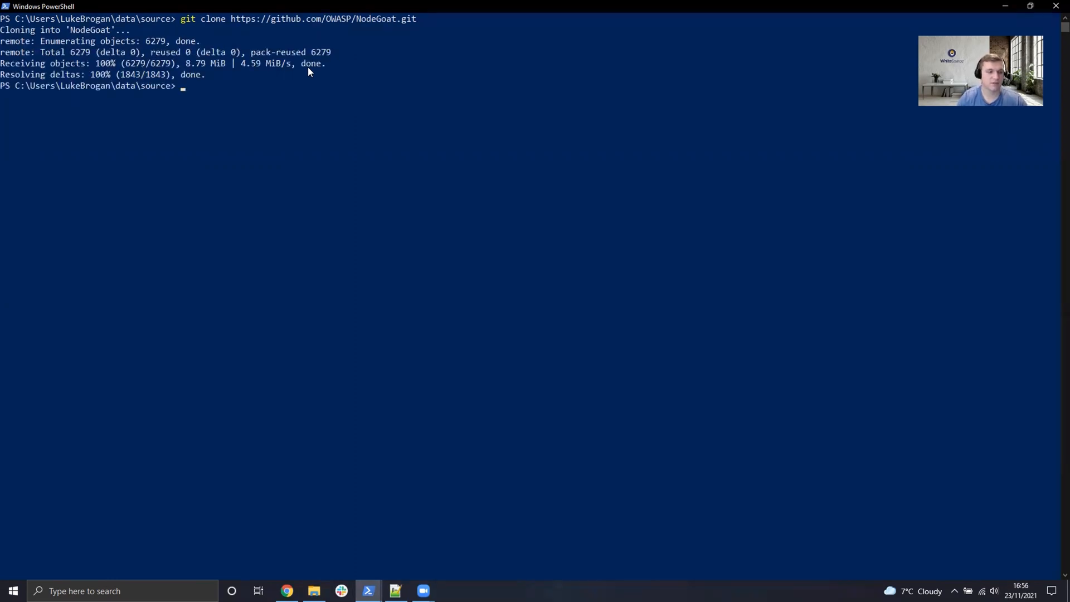
mouse_move(1049, 15)
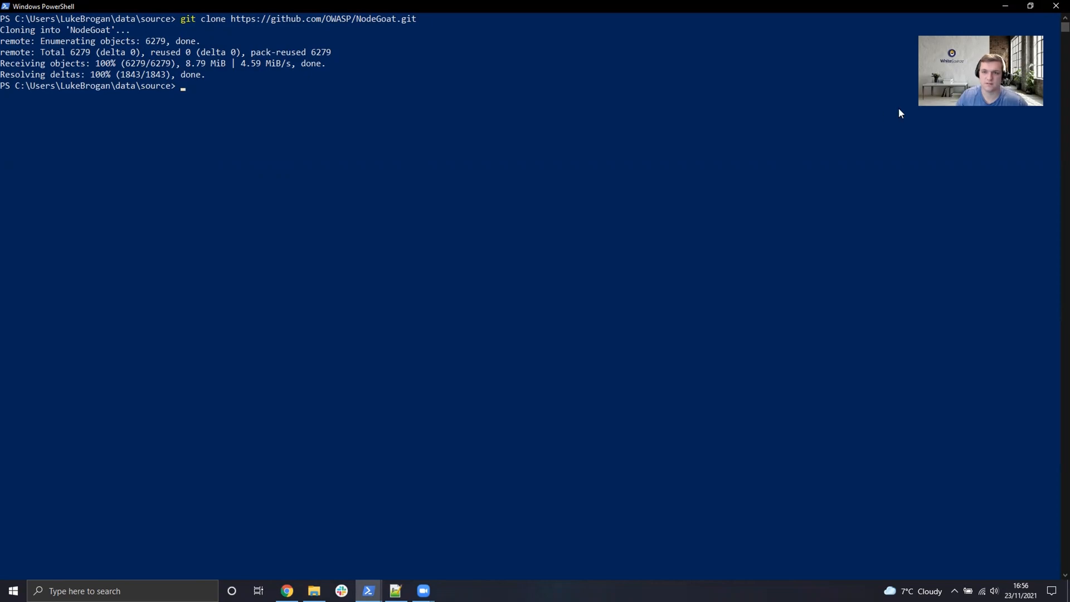
mouse_move(1056, 5)
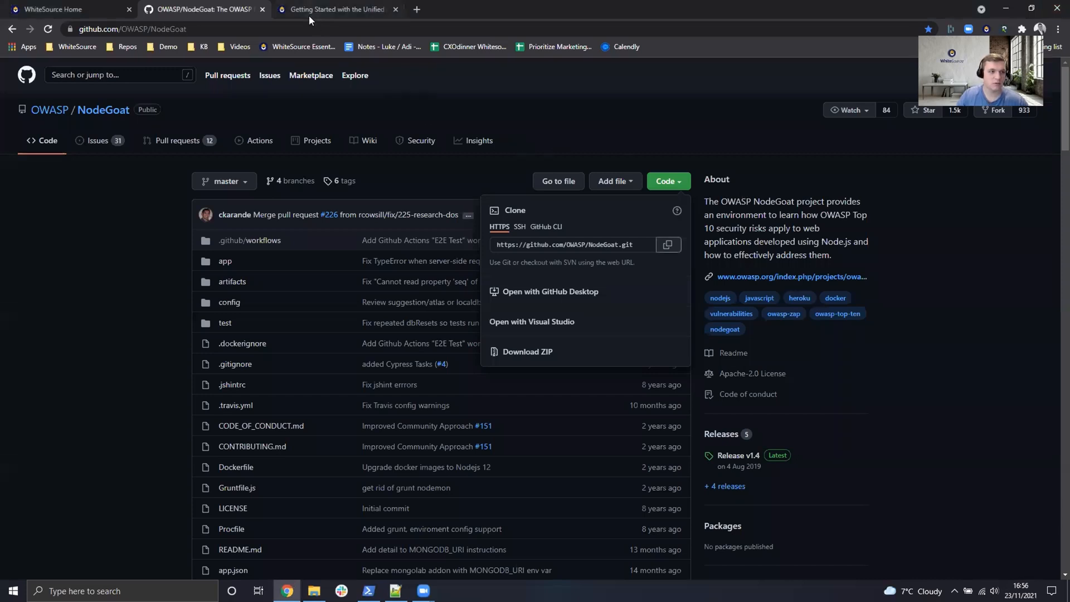
mouse_move(379, 294)
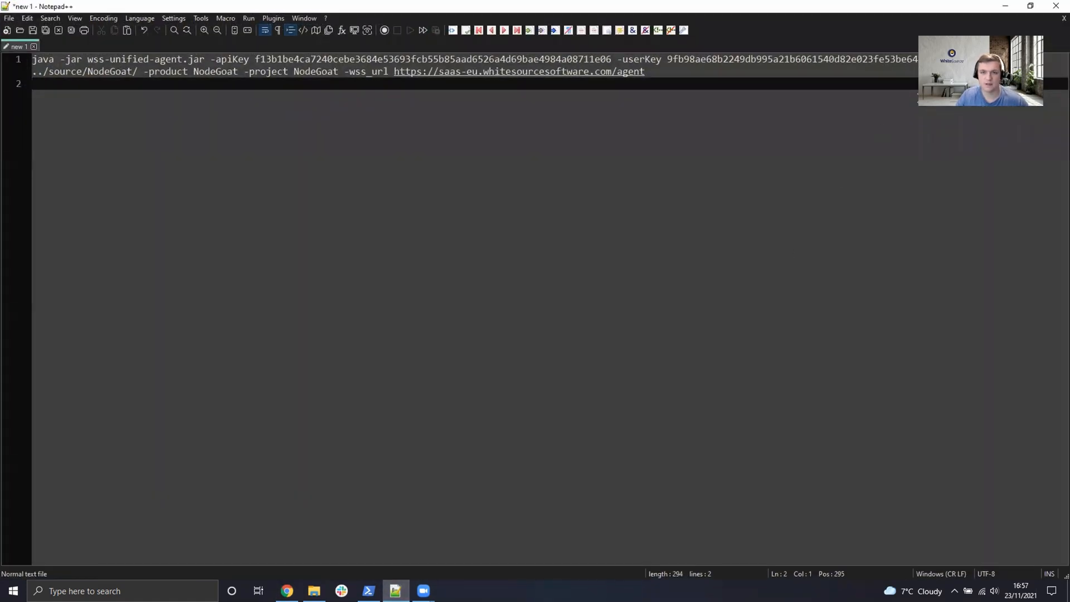
mouse_move(236, 59)
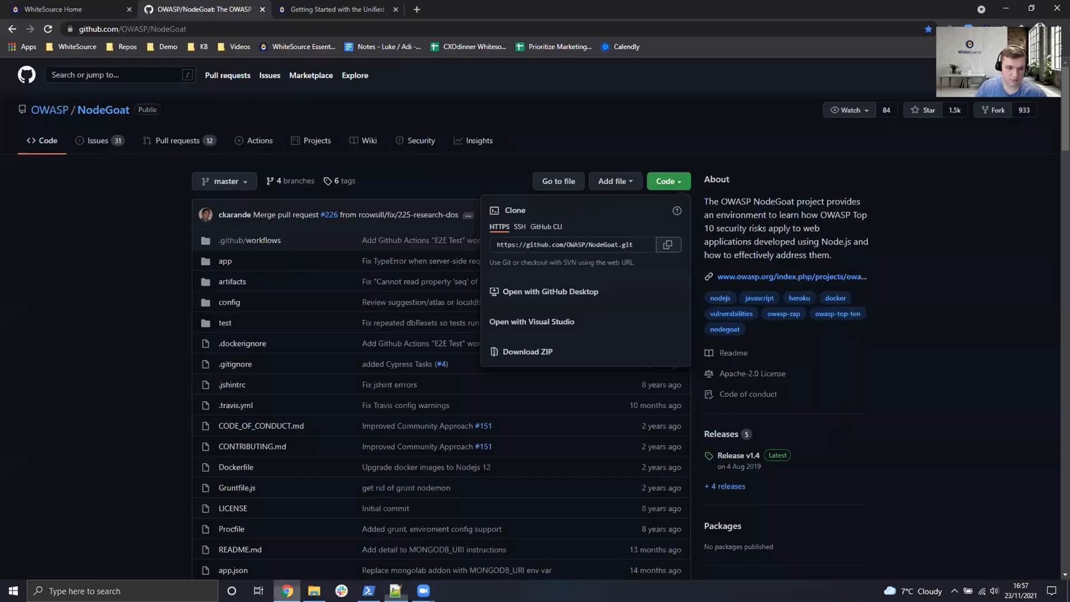
mouse_move(98, 12)
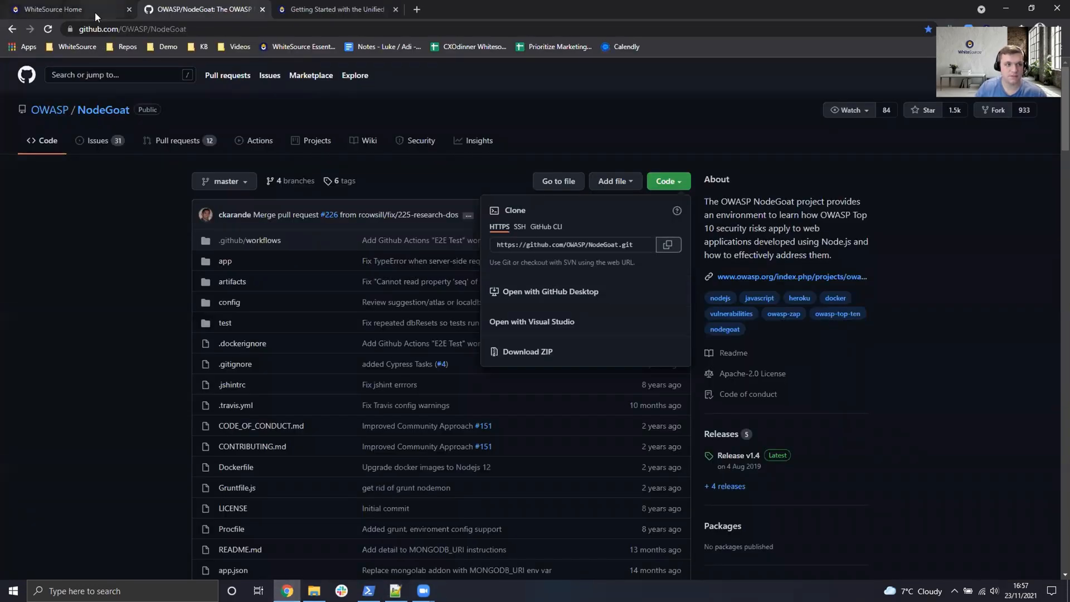
Copy the organization API key from the WhiteSource integration settings.
left_click(56, 9)
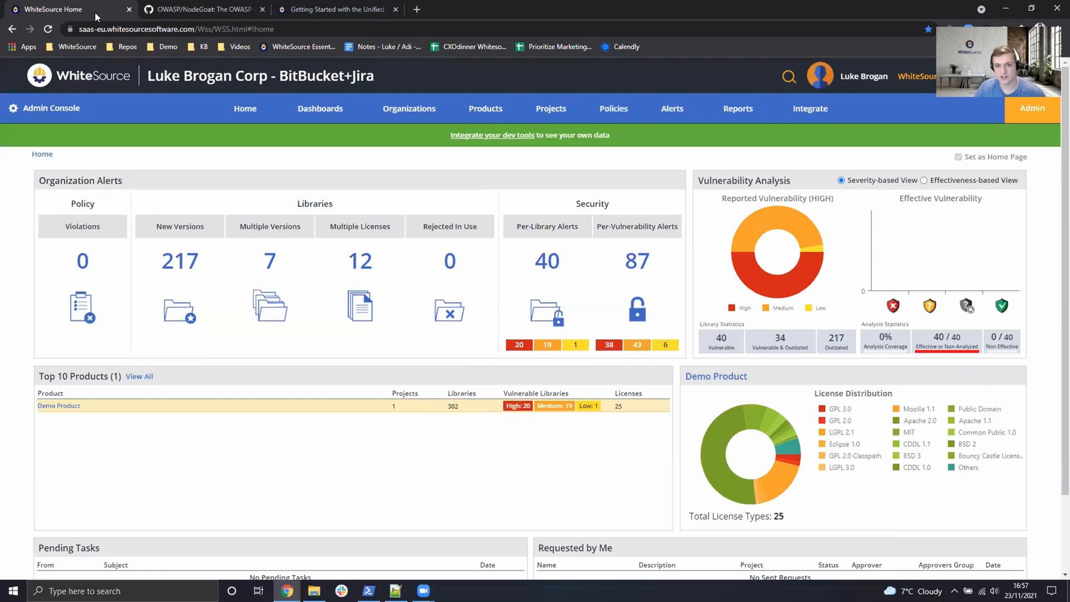
mouse_move(787, 143)
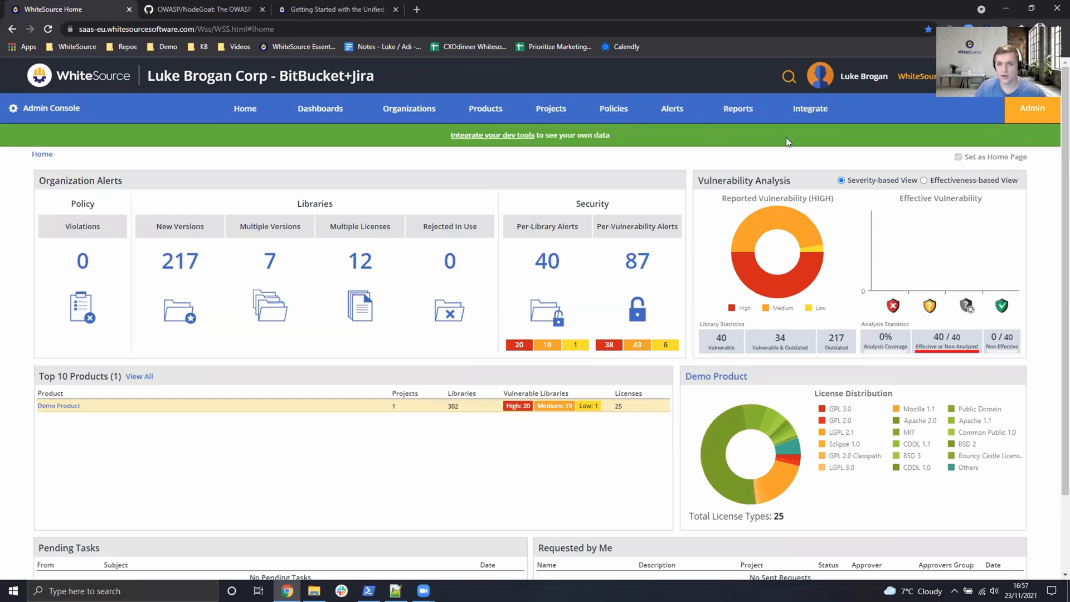
mouse_move(809, 112)
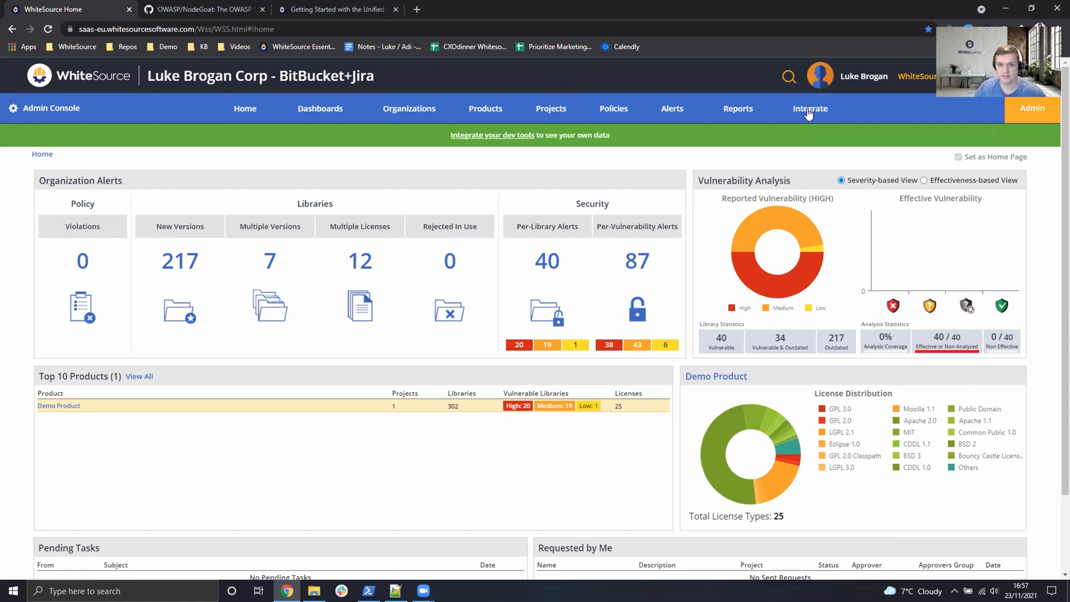
left_click(809, 110)
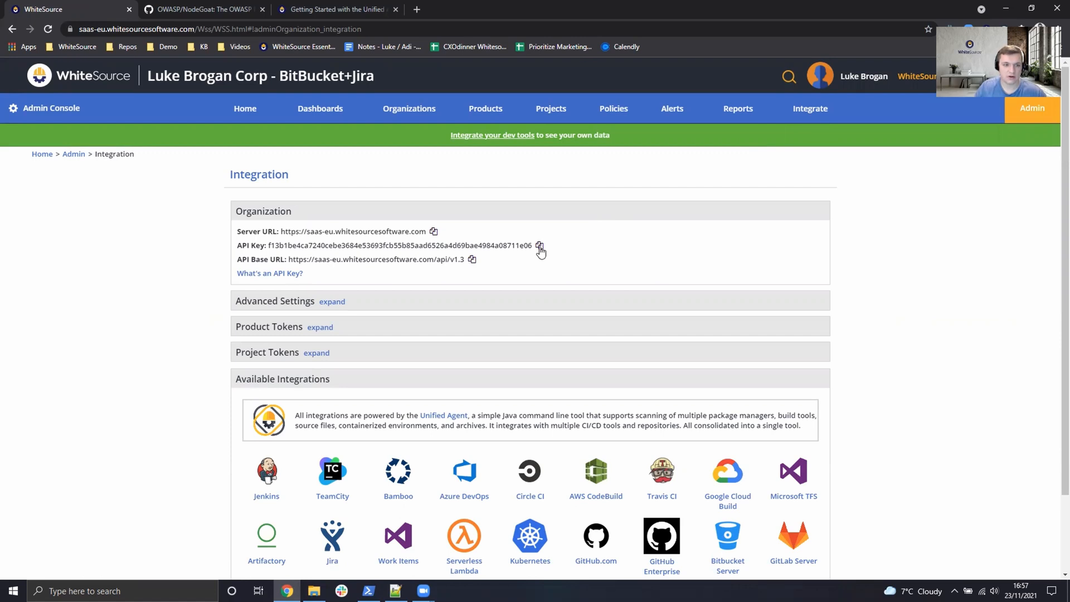
left_click(541, 245)
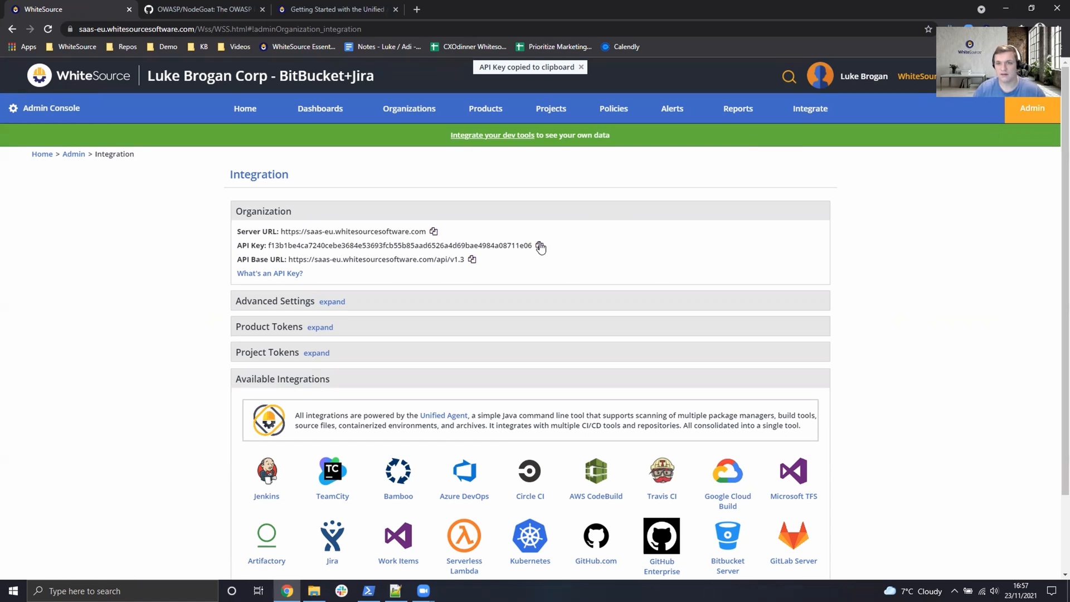
Generate a new user key on the profile page and return to Notepad++.
left_click(862, 76)
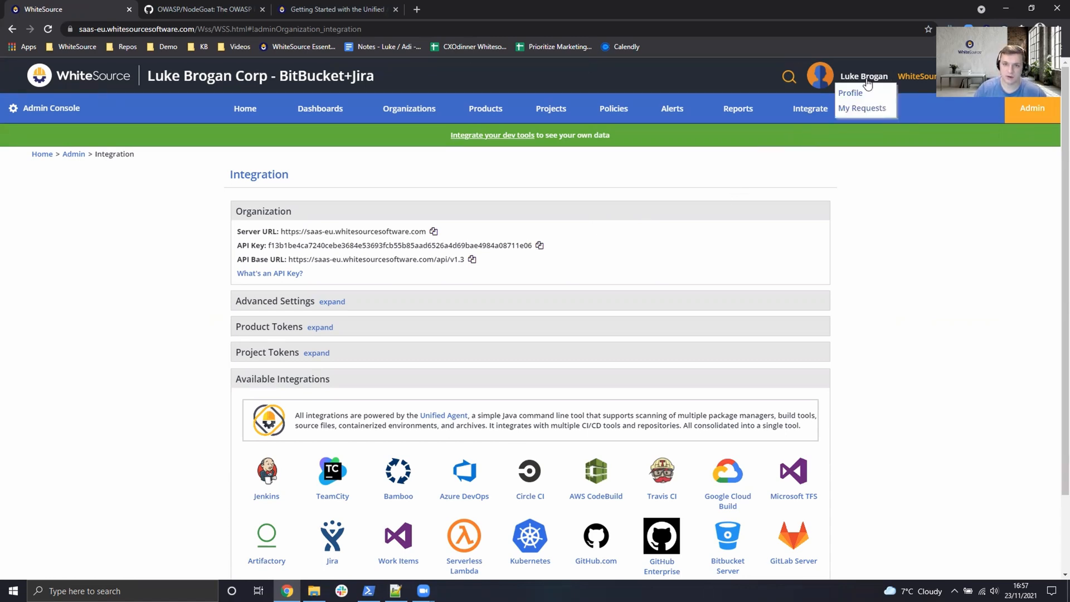
left_click(851, 92)
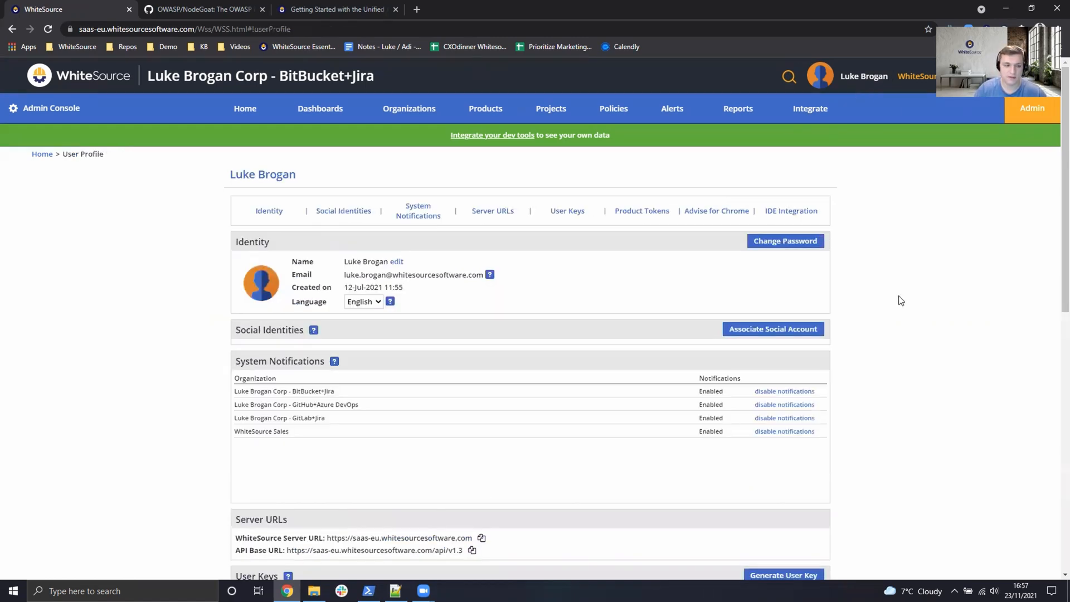
scroll("down", 3)
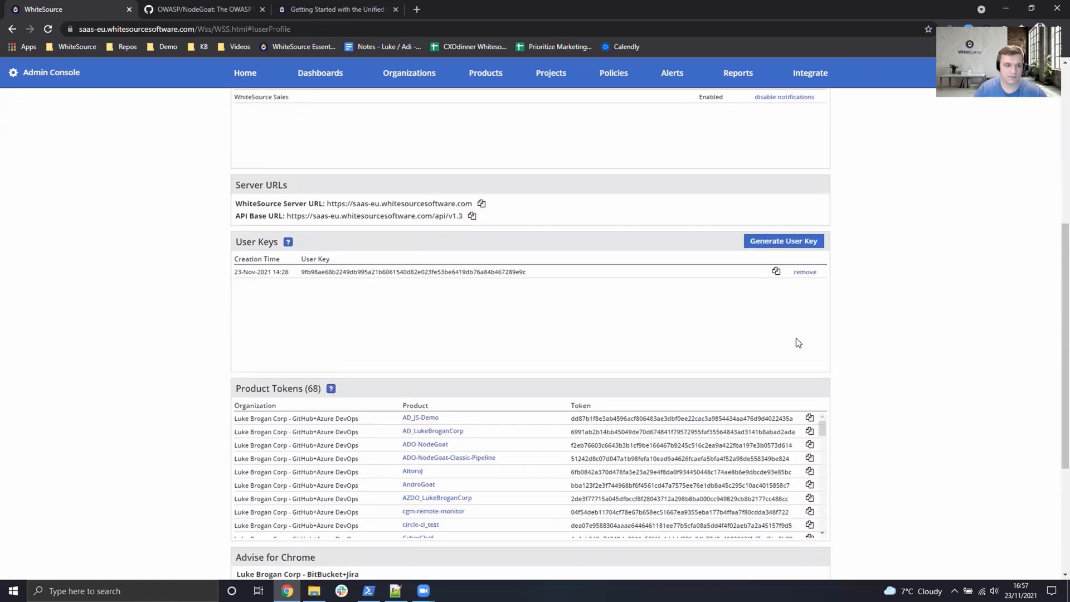
mouse_move(234, 248)
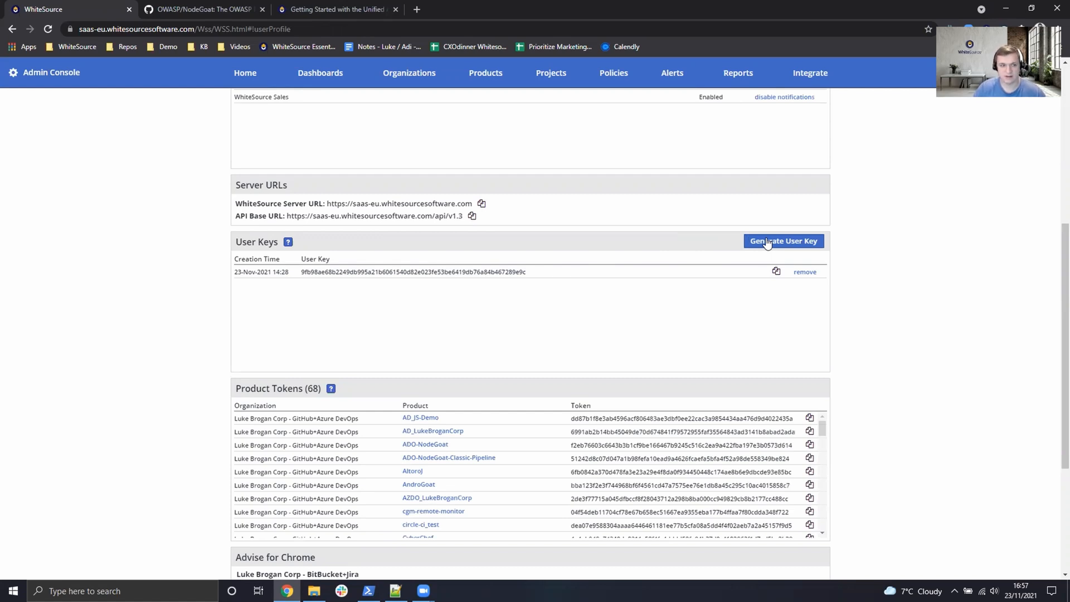
left_click(783, 241)
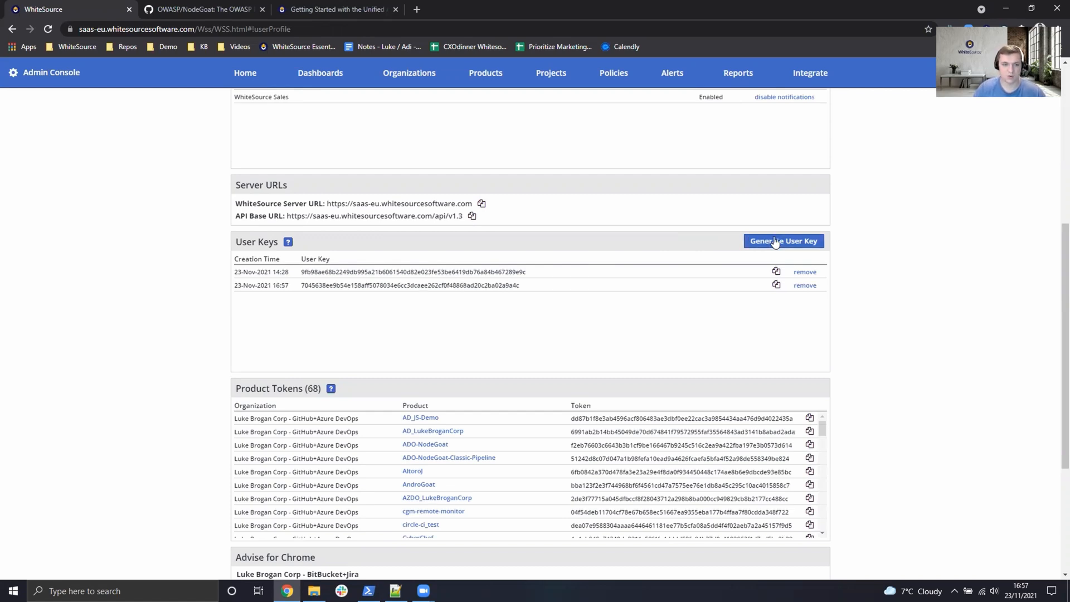
mouse_move(521, 257)
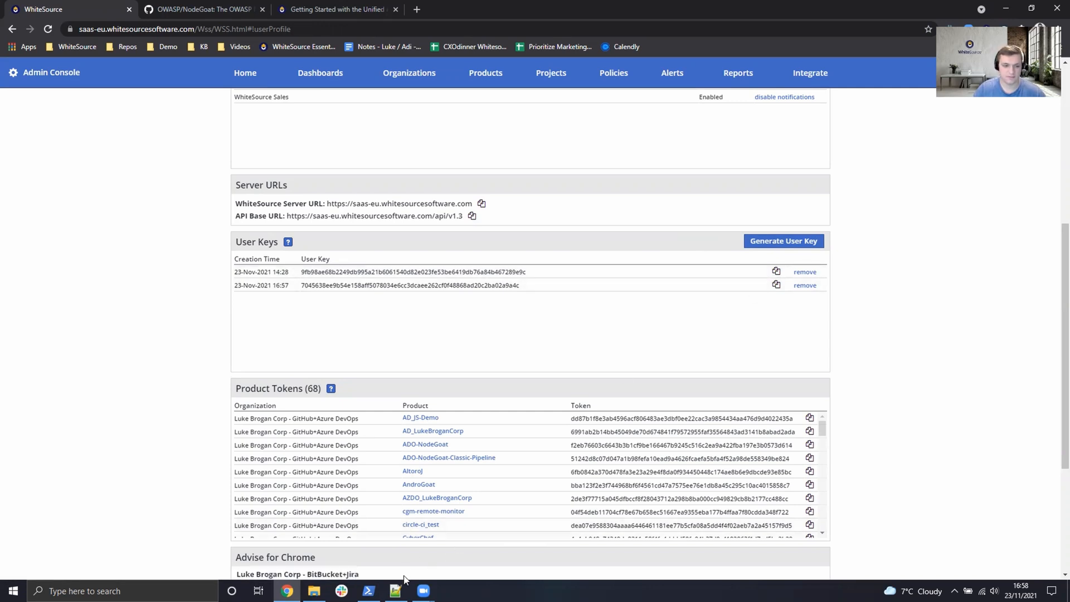
left_click(394, 591)
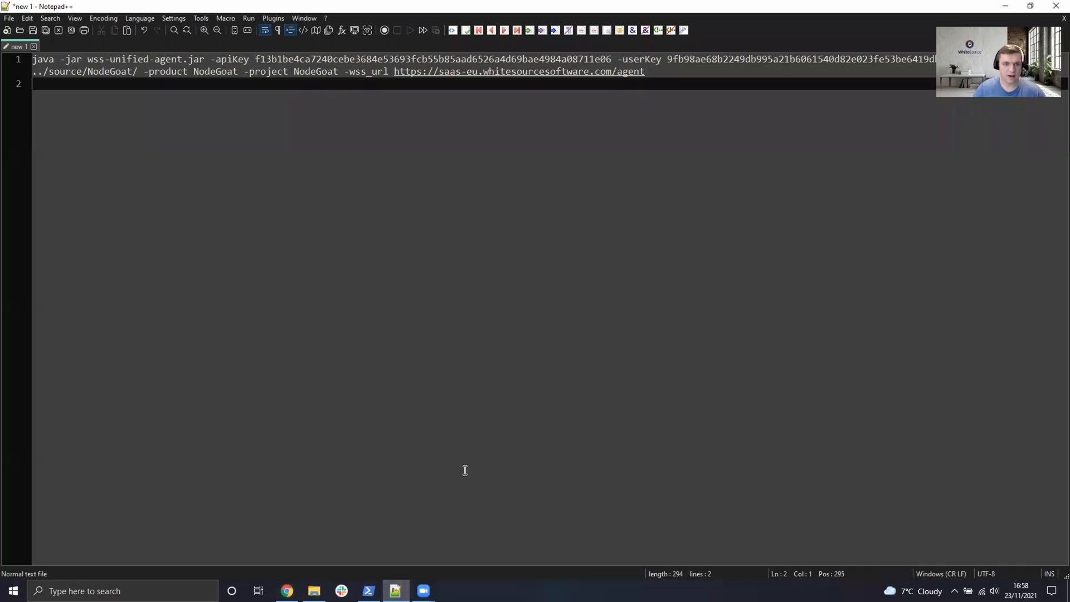
mouse_move(497, 360)
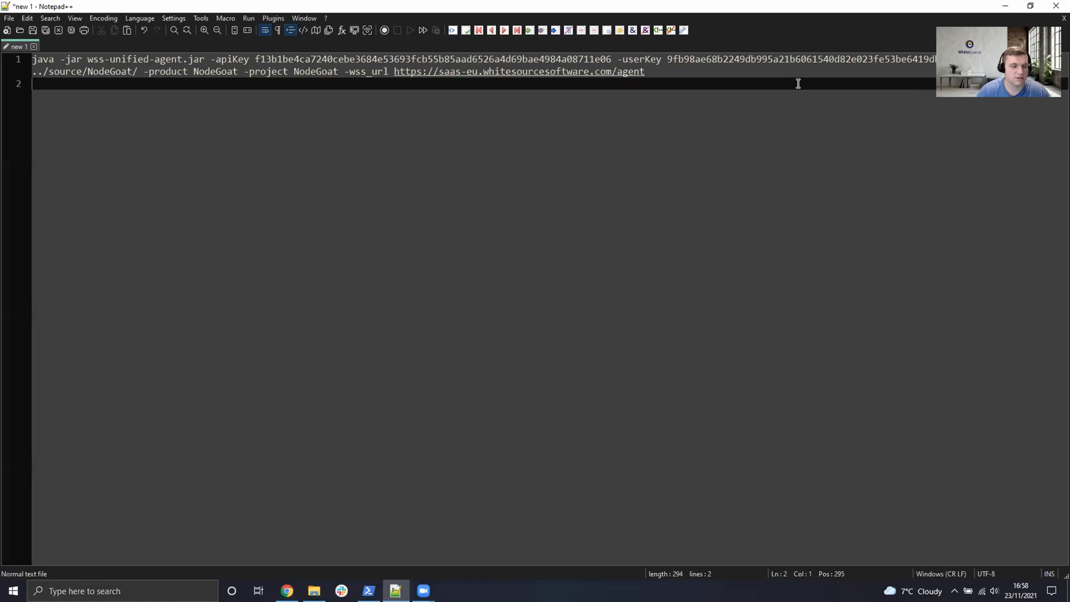
mouse_move(300, 80)
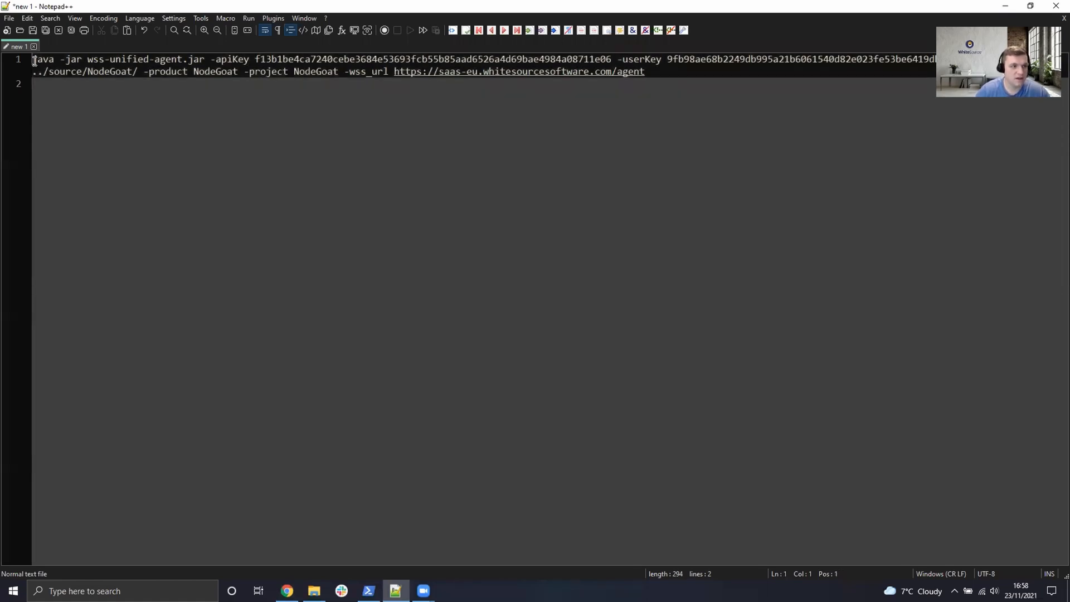
Review the java, ../source/NodeGoat/ and NodeGoat parts, select the whole command and move to PowerShell.
double_click(40, 74)
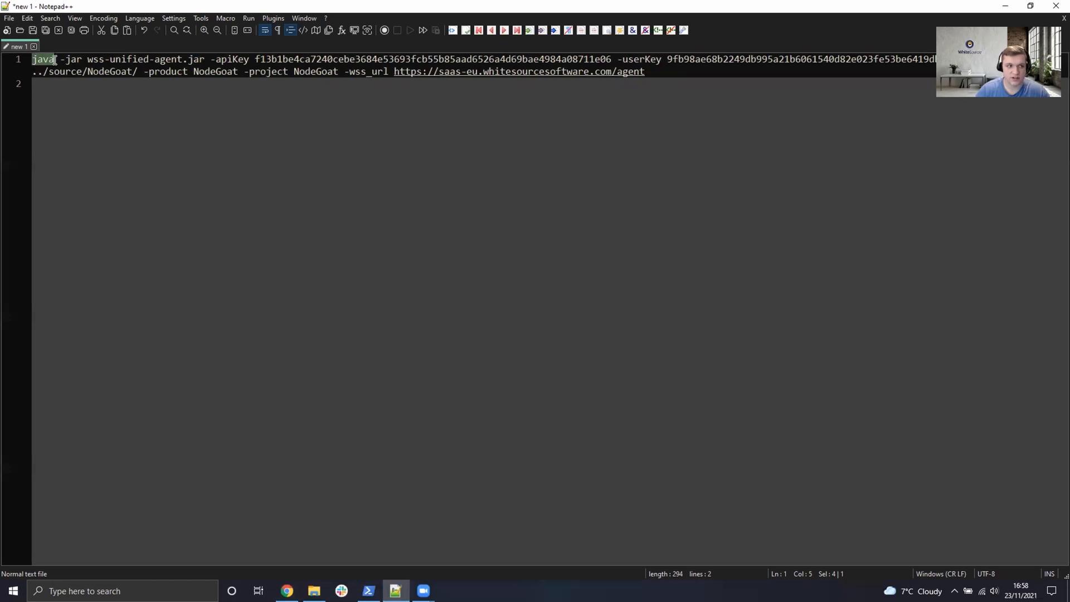
left_click_drag(33, 59, 206, 59)
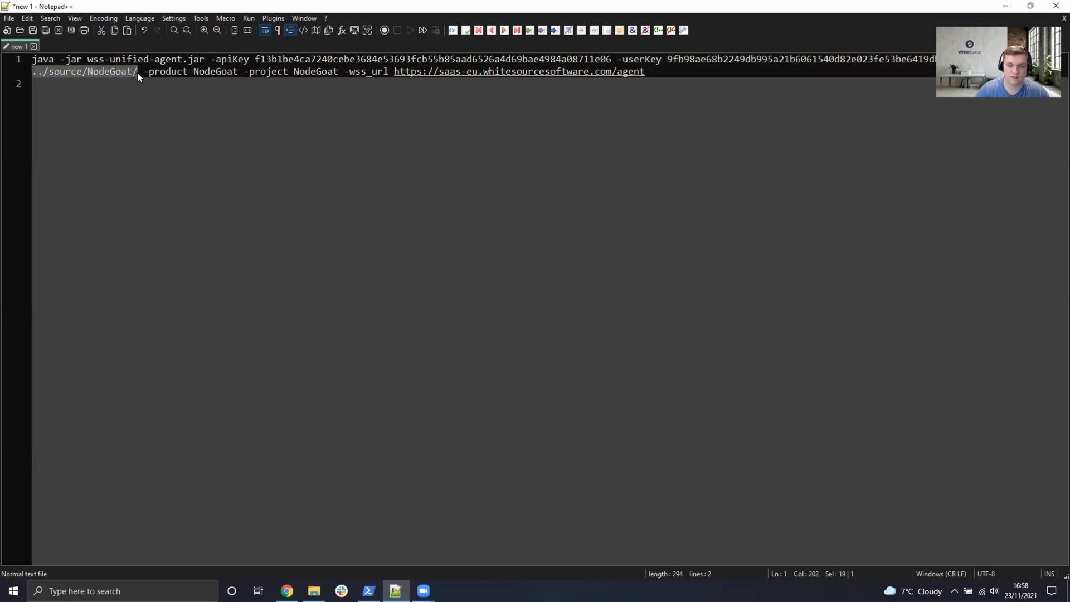
mouse_move(155, 72)
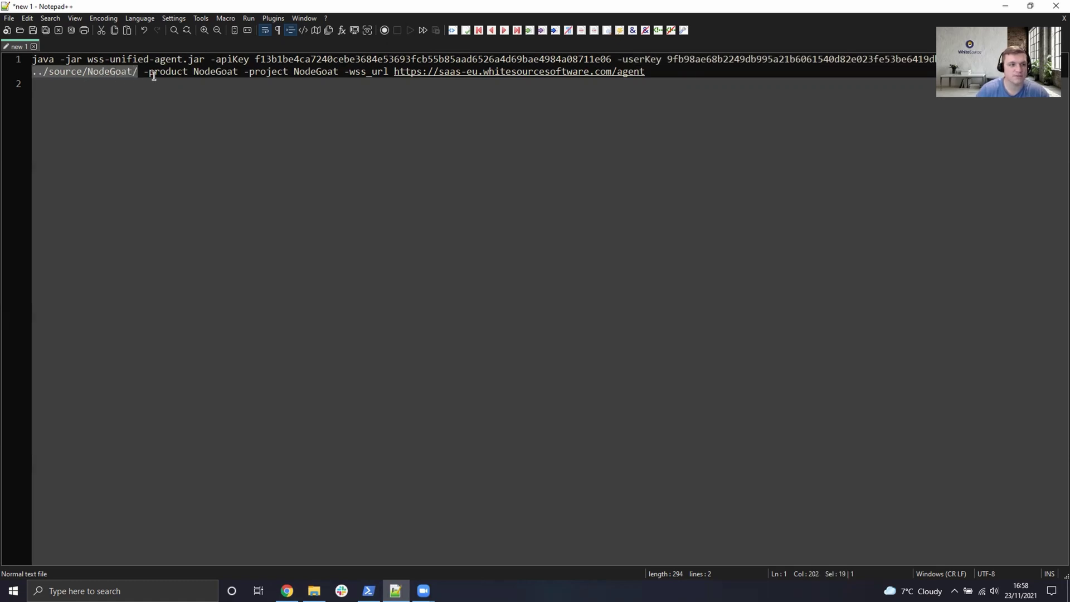
mouse_move(212, 71)
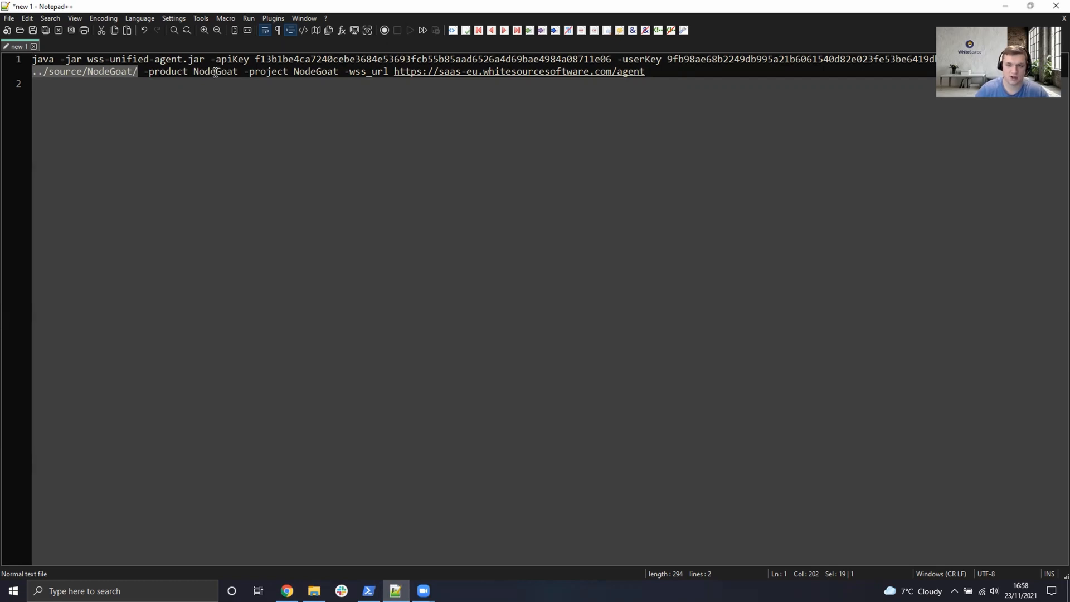
double_click(214, 71)
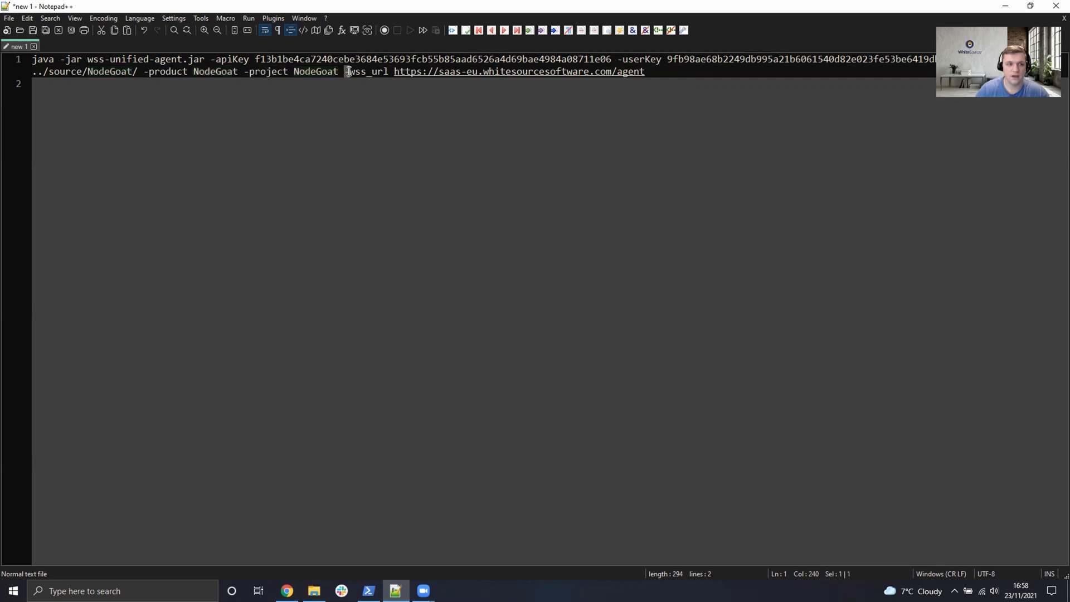
left_click_drag(345, 71, 643, 71)
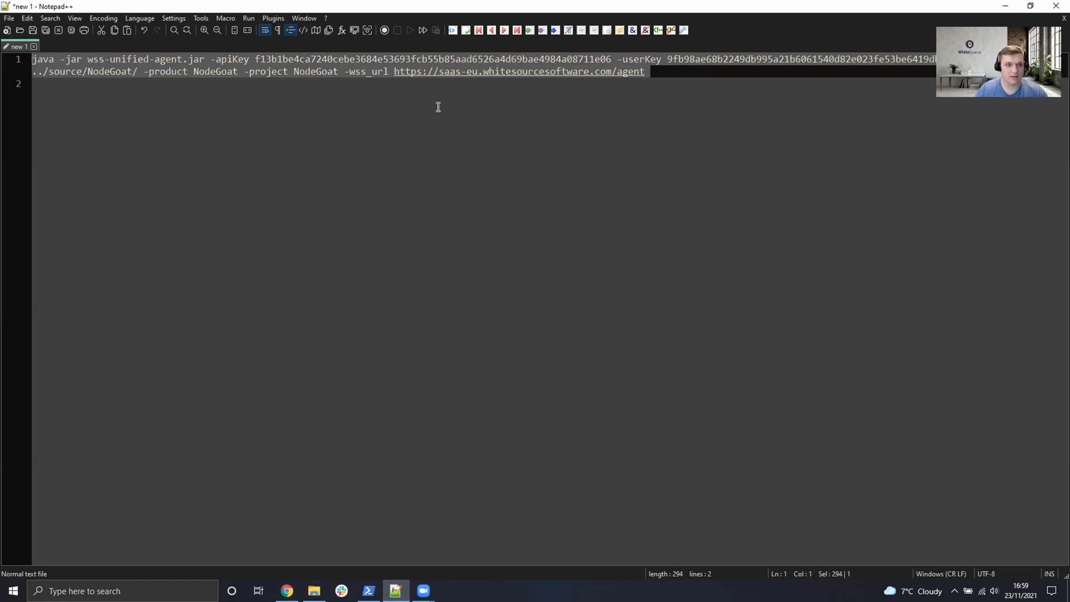
mouse_move(252, 100)
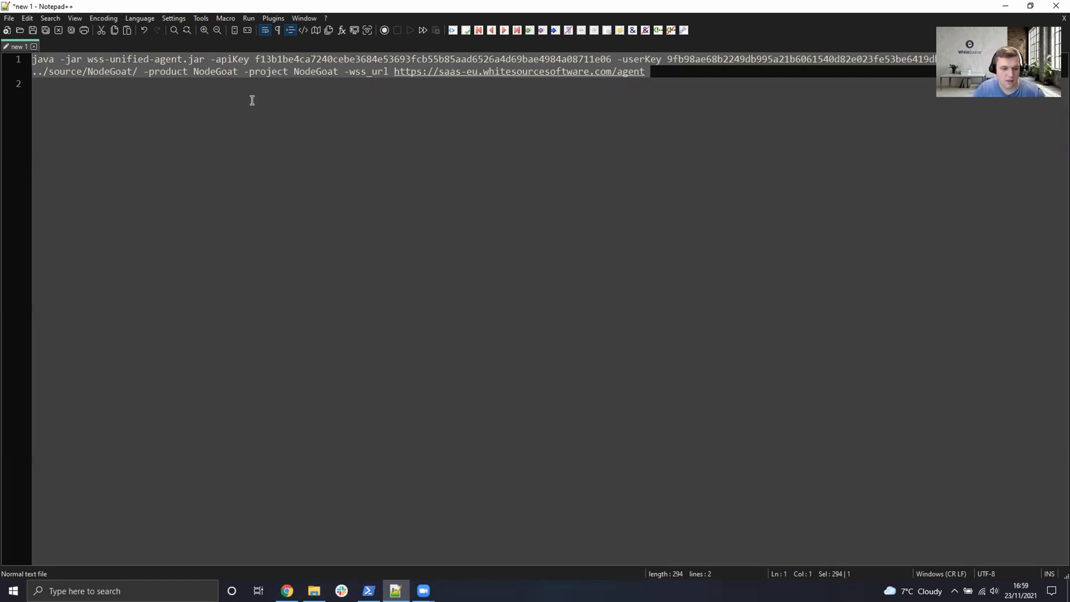
left_click(367, 591)
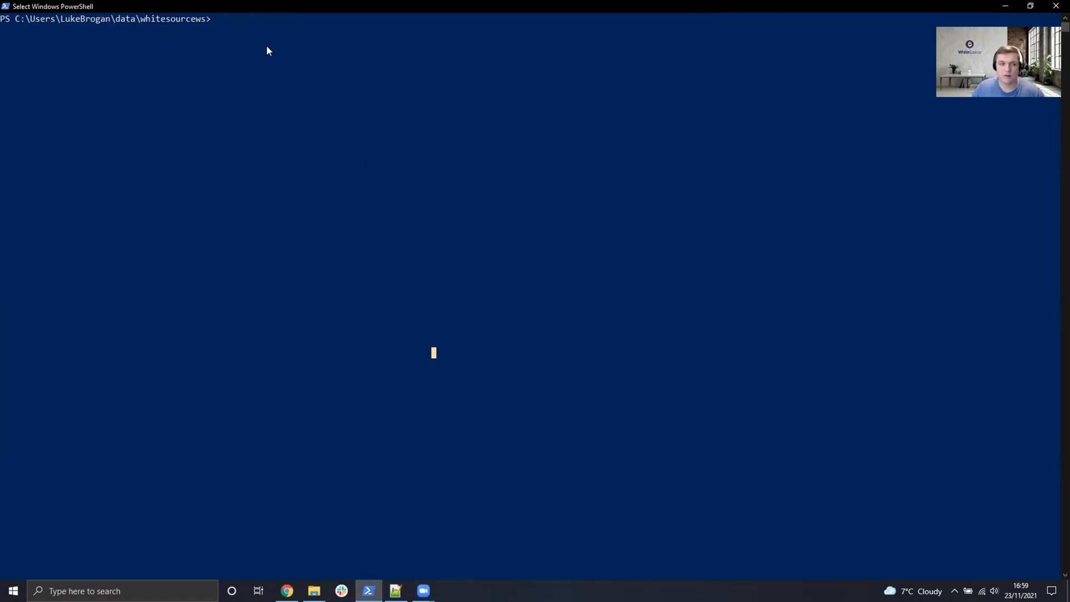
List the folder, run java -jar wss-unified-agent.jar with the API key and check the Update Inventory summary step.
type("dir")
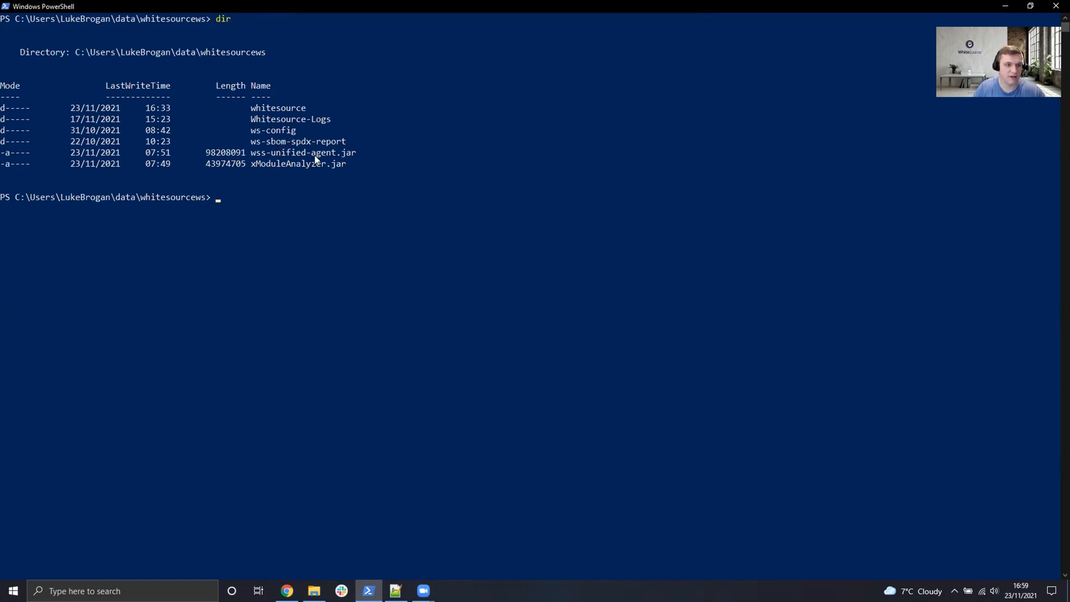
type("java -jar wss-unified-agent.jar -apiKey f13b1be4ca7240cebe3684e53693fcb55b85aad6526a4d69bae4984a08711e06 -userKey 9fb98ae68b2249db995a21b6061540d82e023fe53be6419db76a84b467289e9")
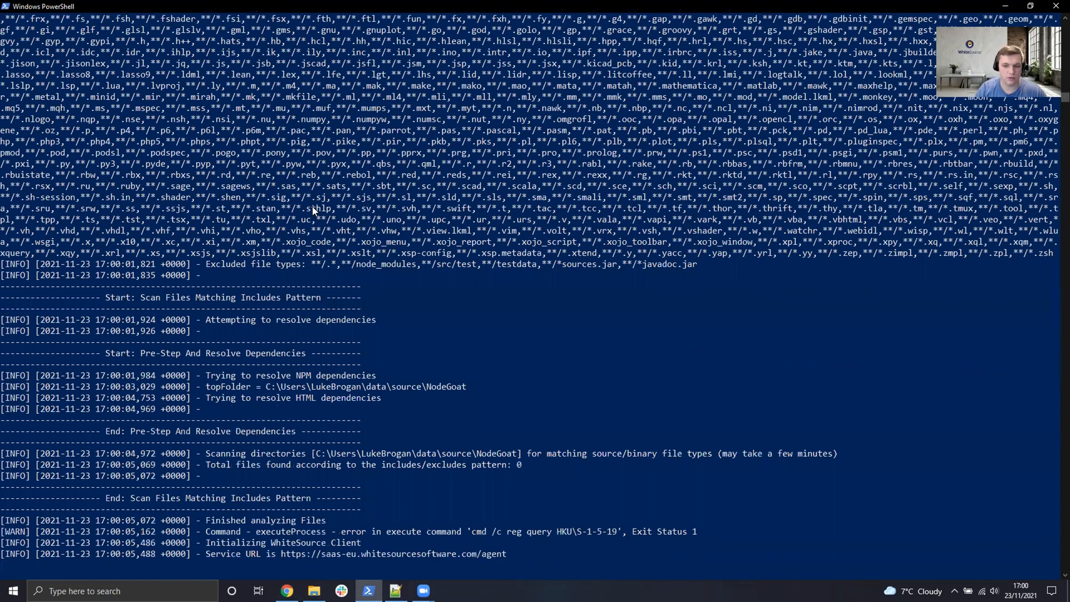
scroll("down", 3)
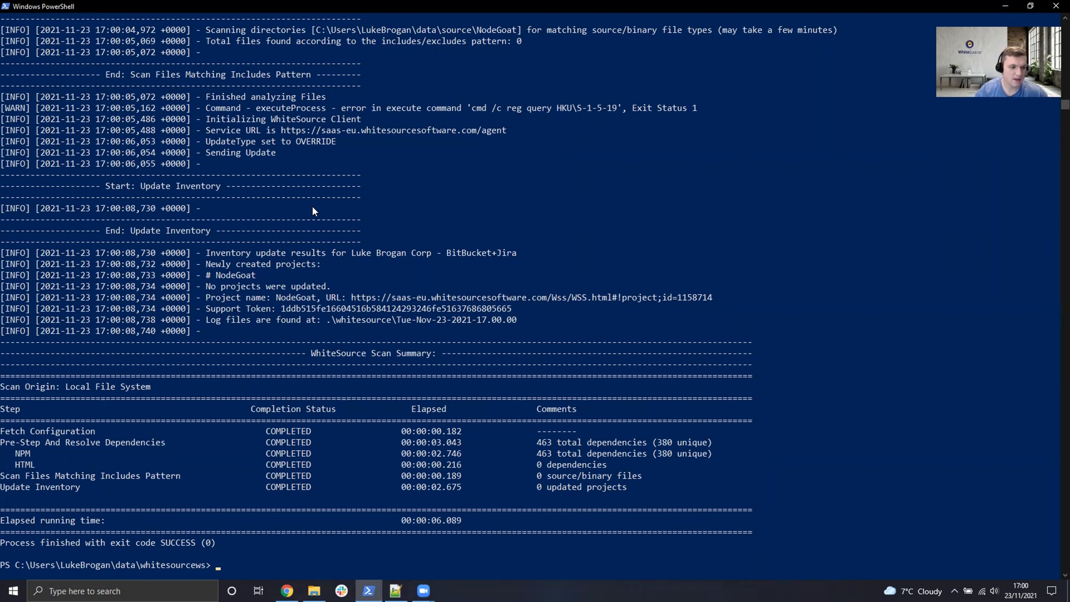
double_click(60, 430)
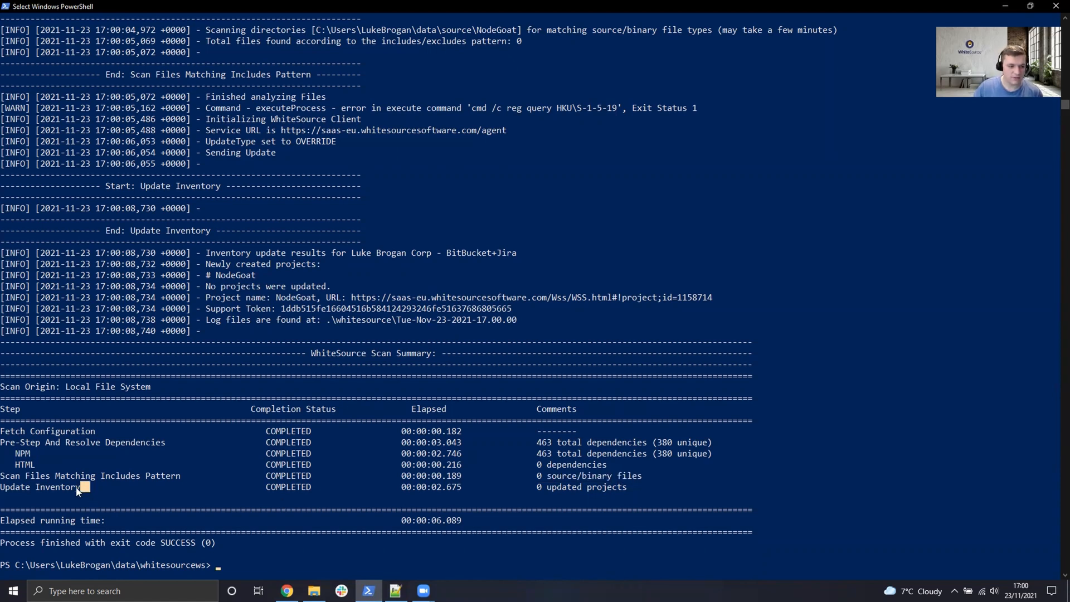
double_click(39, 487)
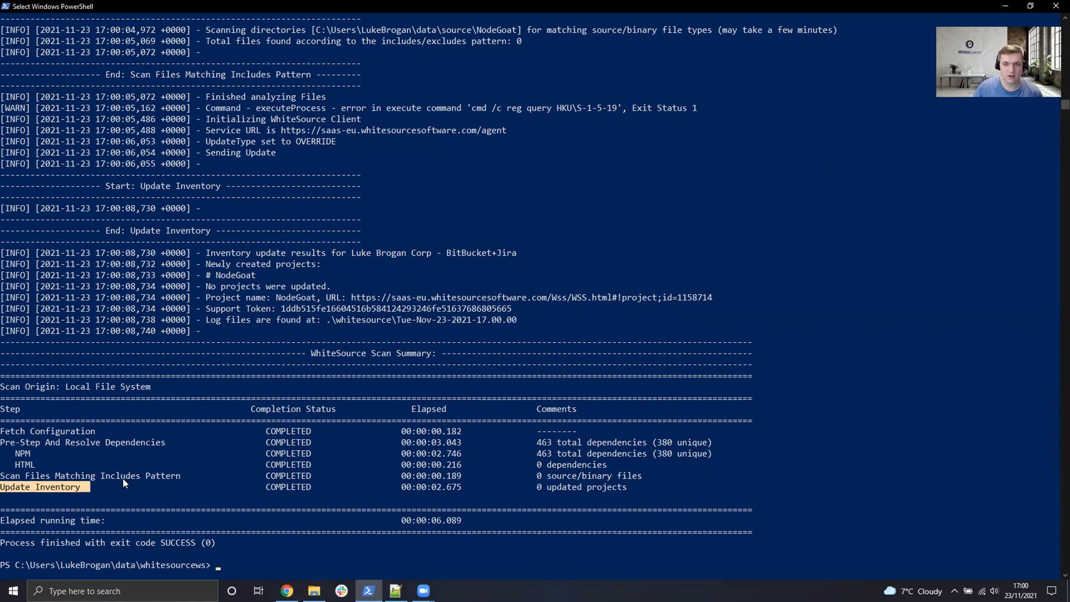
mouse_move(287, 590)
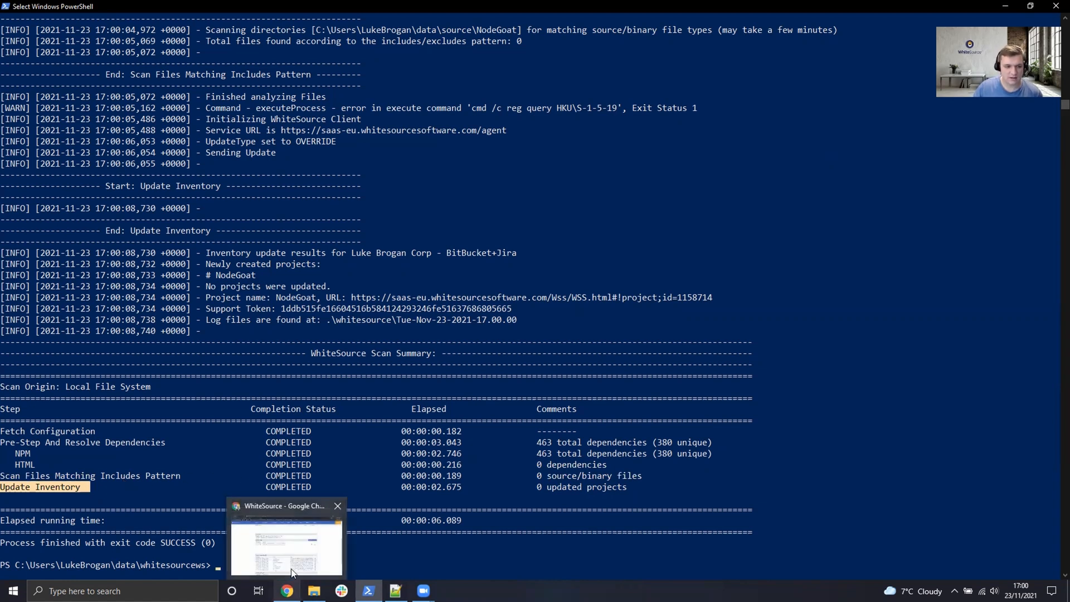
From the WhiteSource home dashboard's Top 10 Products, open the NodeGoat product page.
left_click(285, 542)
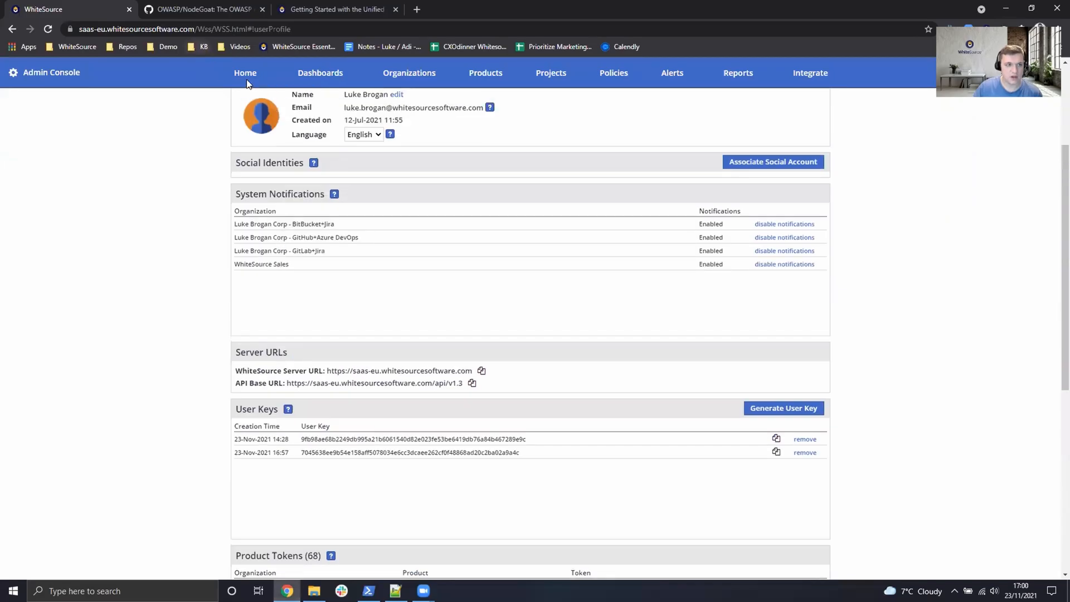
left_click(246, 72)
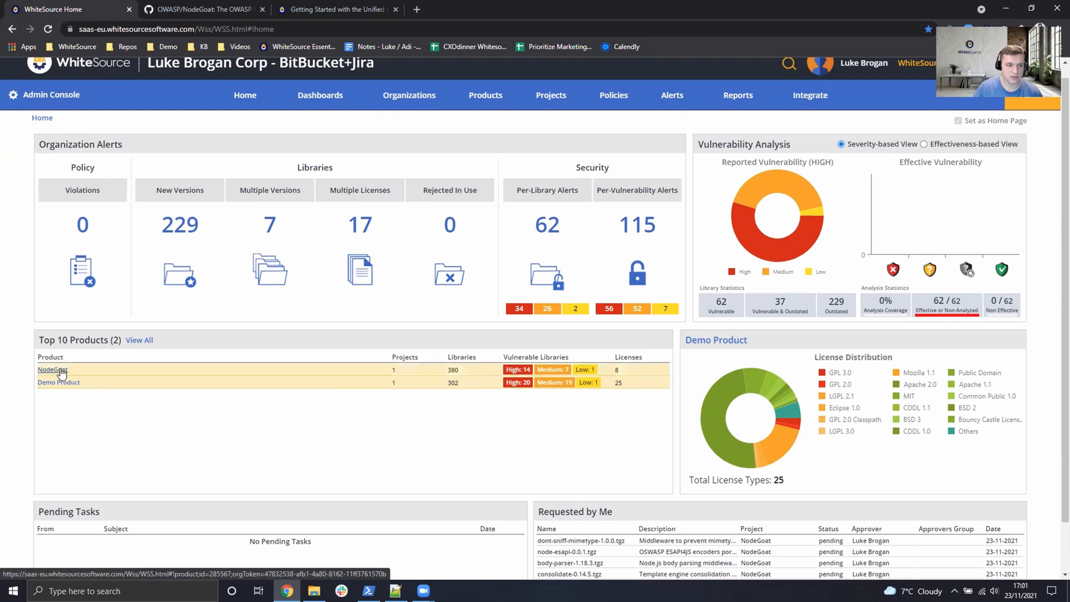
left_click(51, 369)
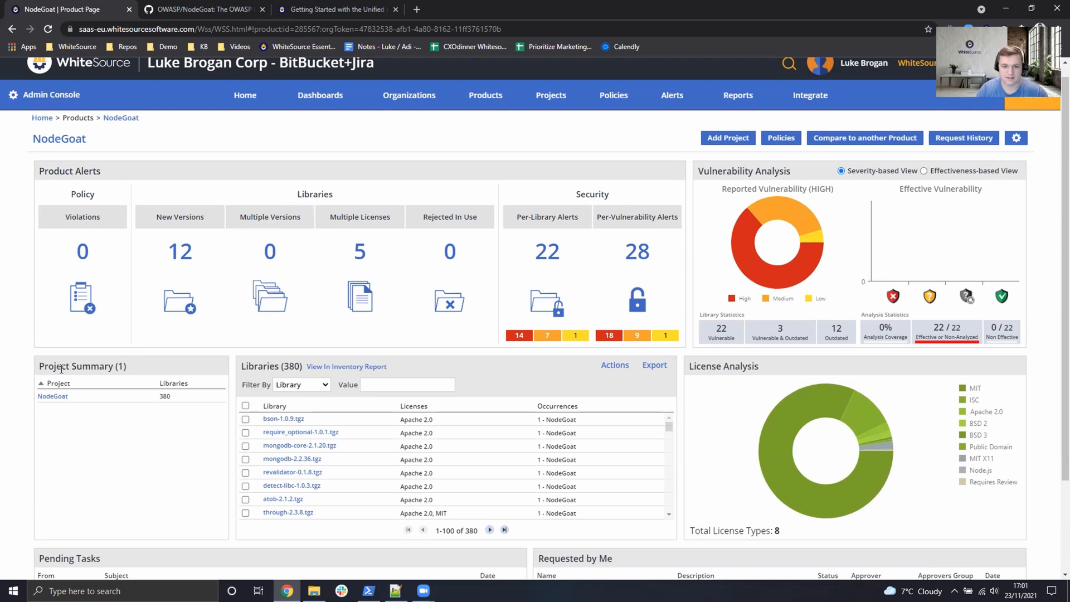
mouse_move(241, 372)
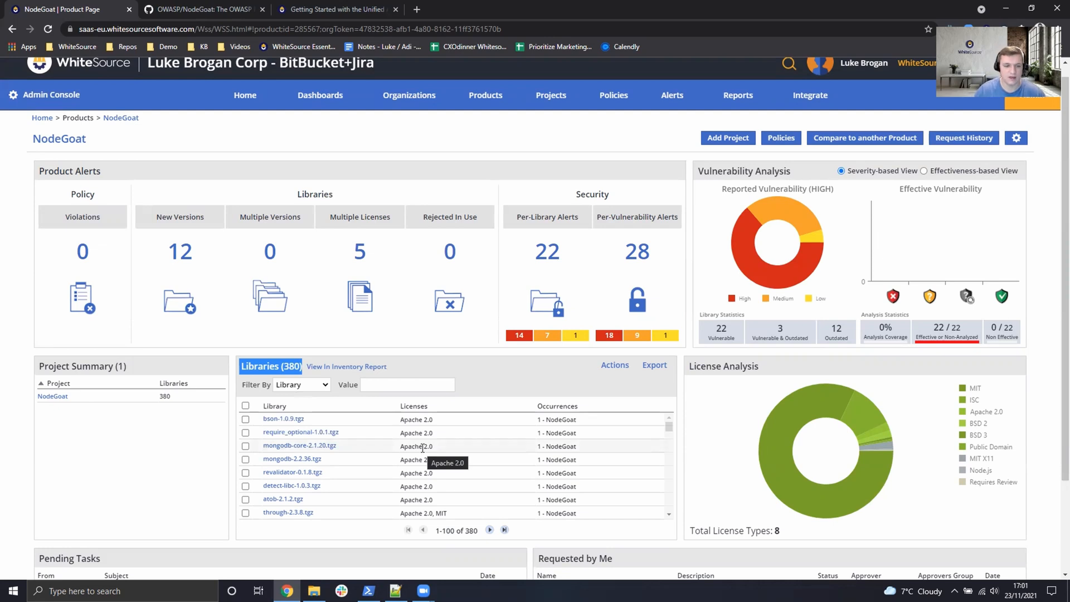
mouse_move(227, 318)
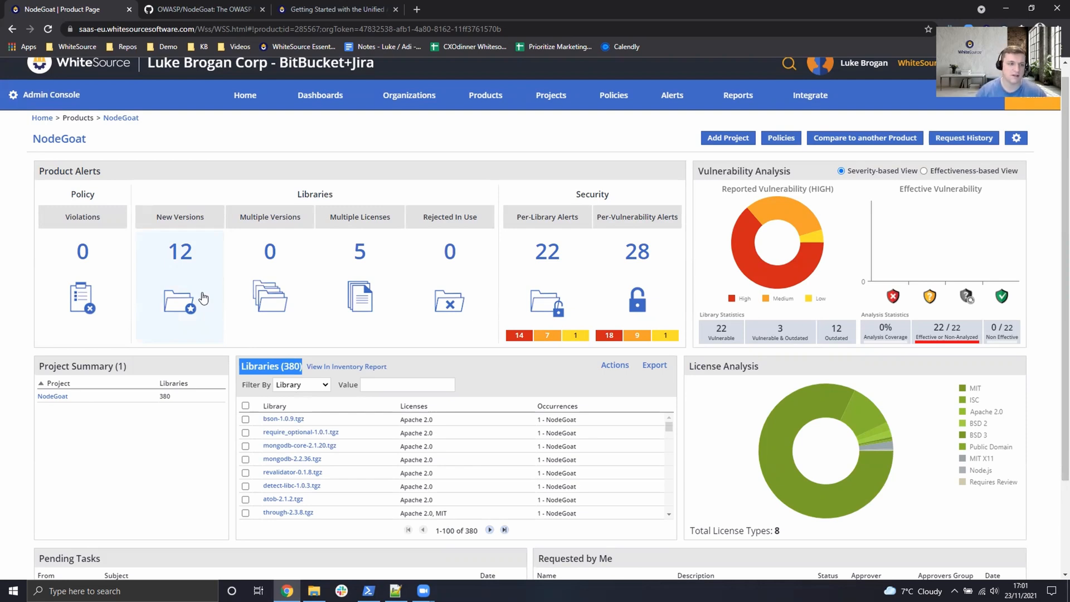
mouse_move(259, 292)
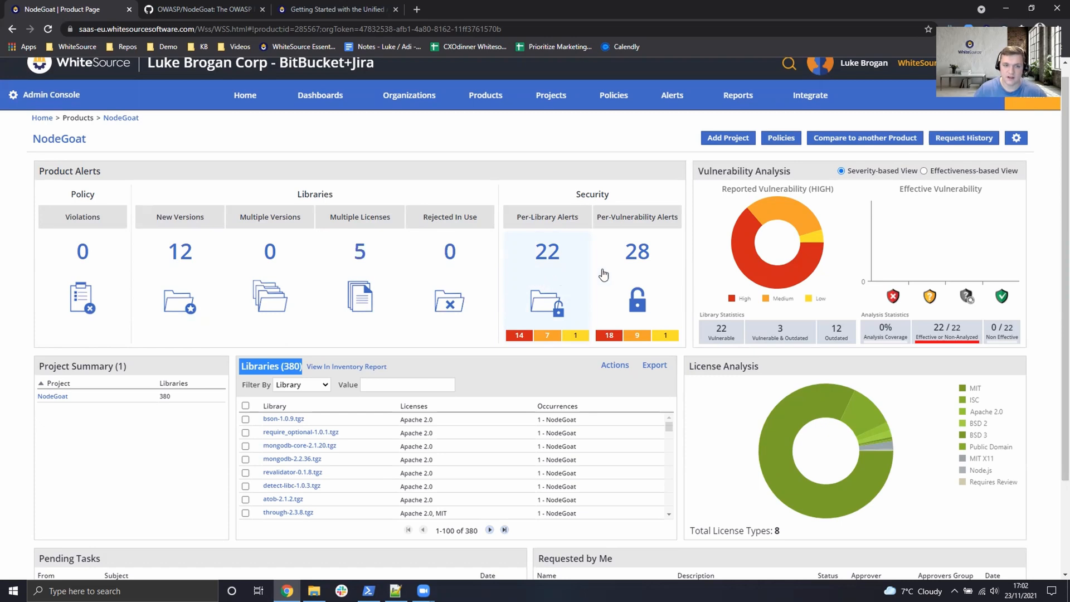
mouse_move(632, 271)
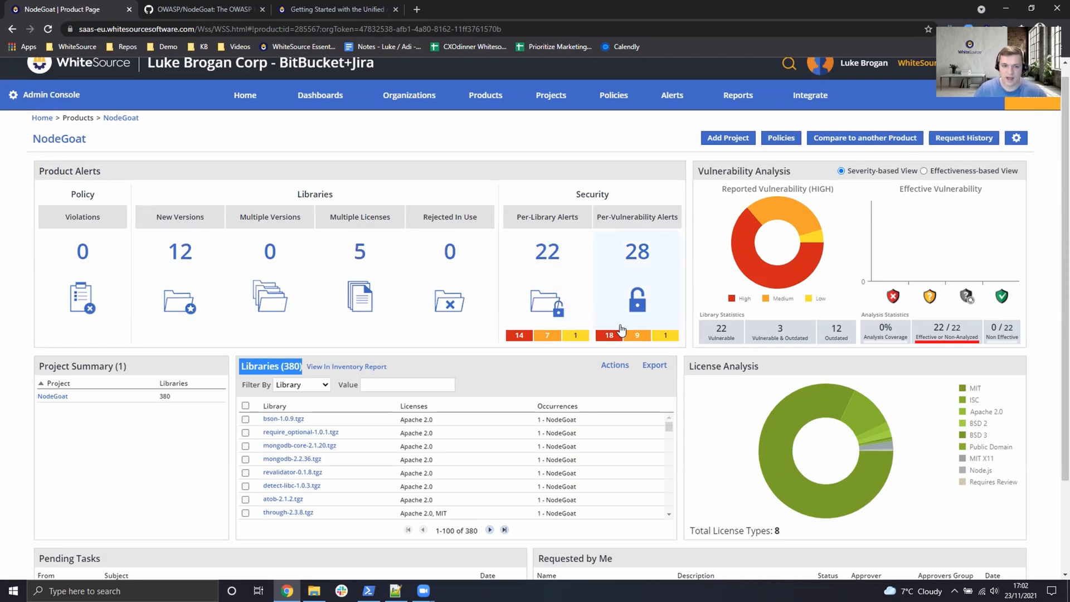
mouse_move(610, 335)
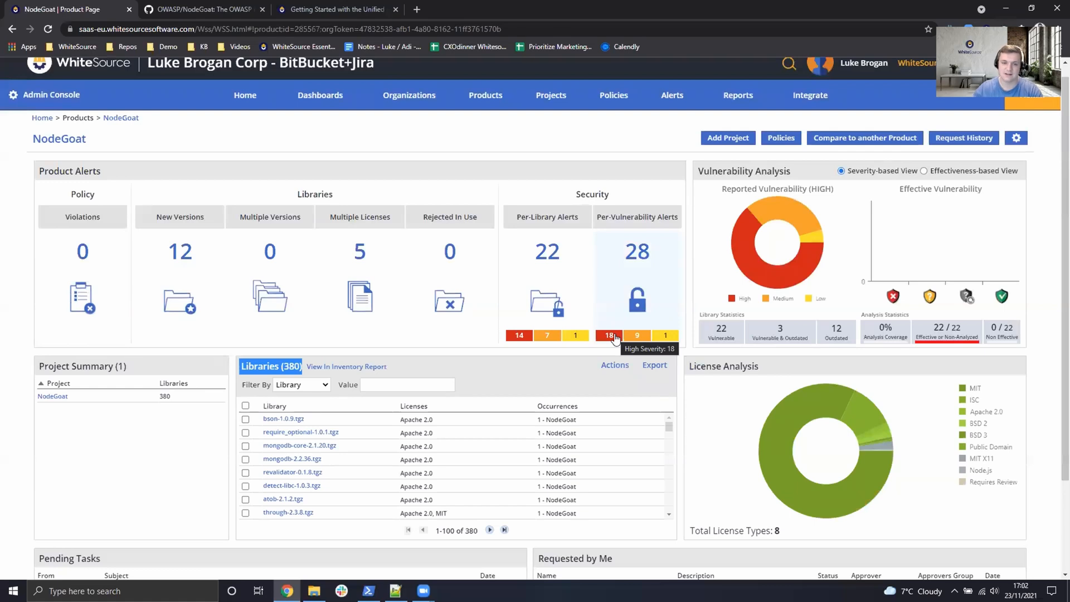
mouse_move(842, 392)
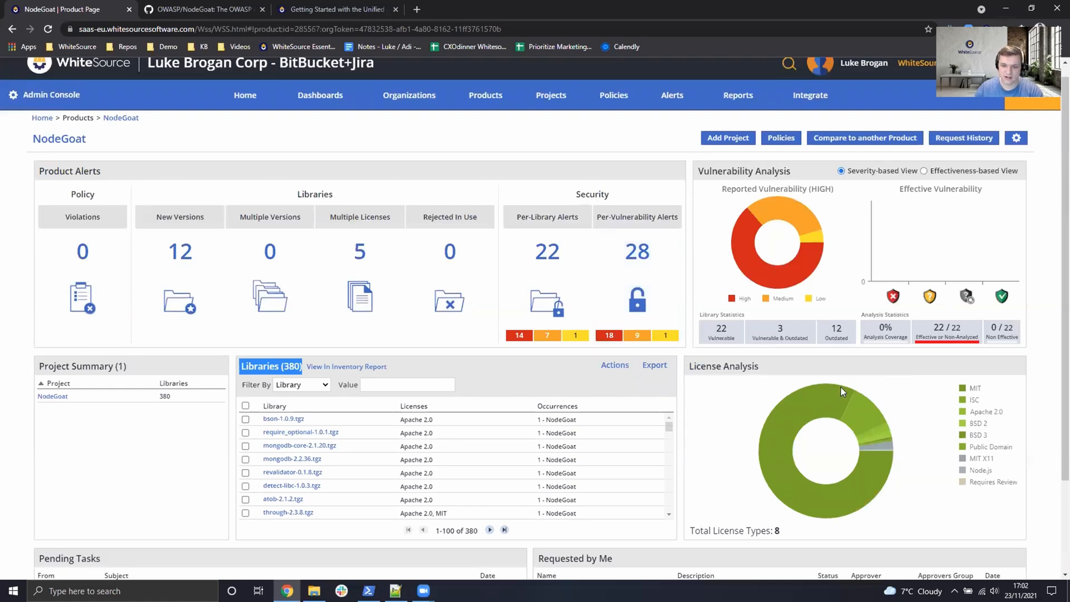
mouse_move(832, 412)
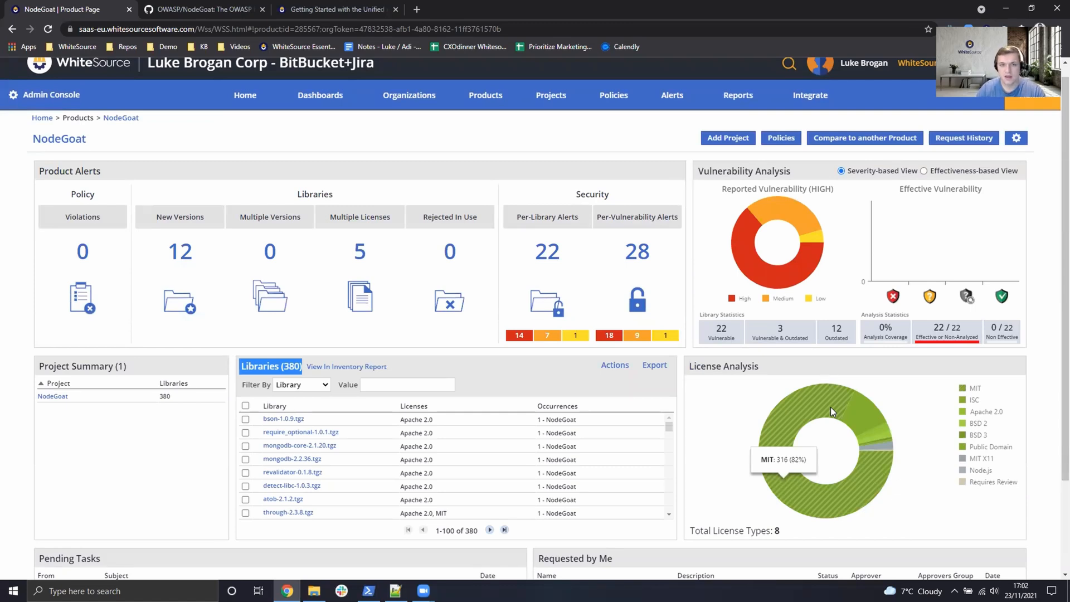
mouse_move(806, 390)
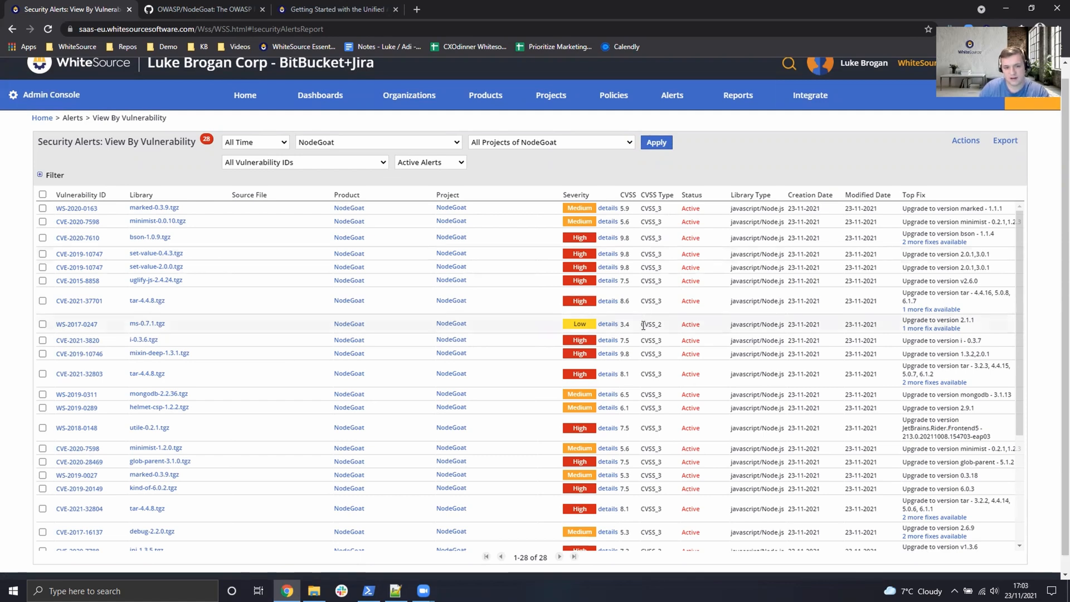
Open the library vulnerability page for mixin-deep-1.3.1.tgz from the Security Alerts list.
left_click(158, 353)
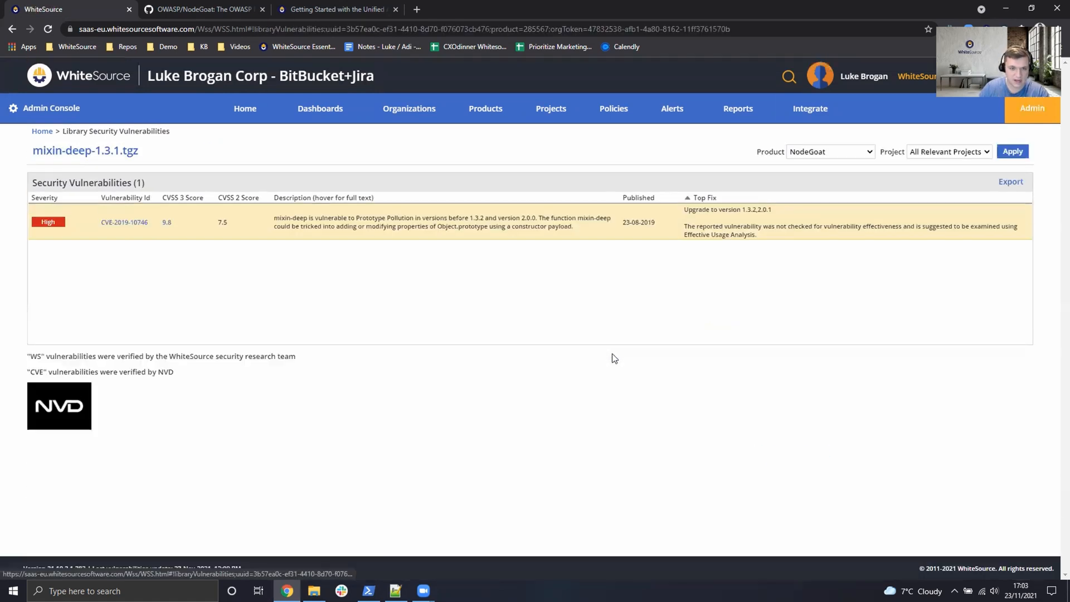